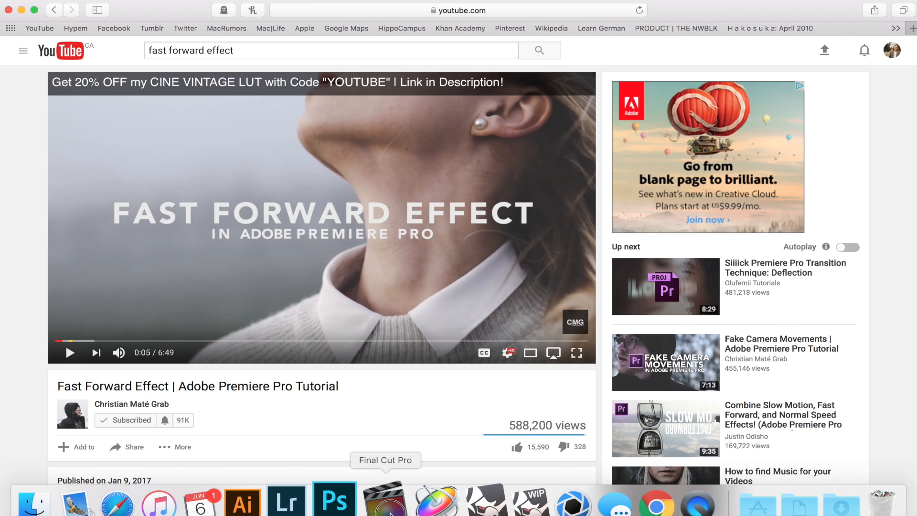
# Switch from Safari's tutorial to the Final Cut Pro project with two C0400 clips
pyautogui.click(385, 500)
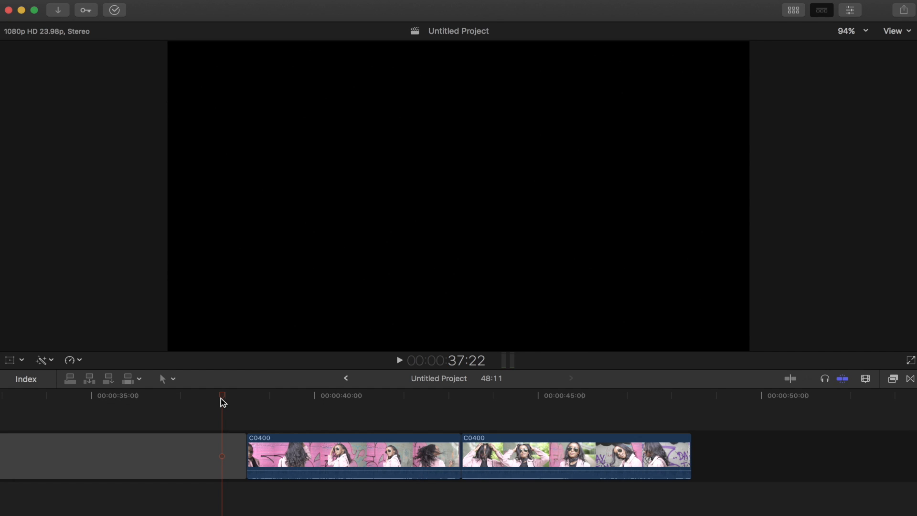
pyautogui.moveTo(222, 397); pyautogui.dragTo(245, 397)
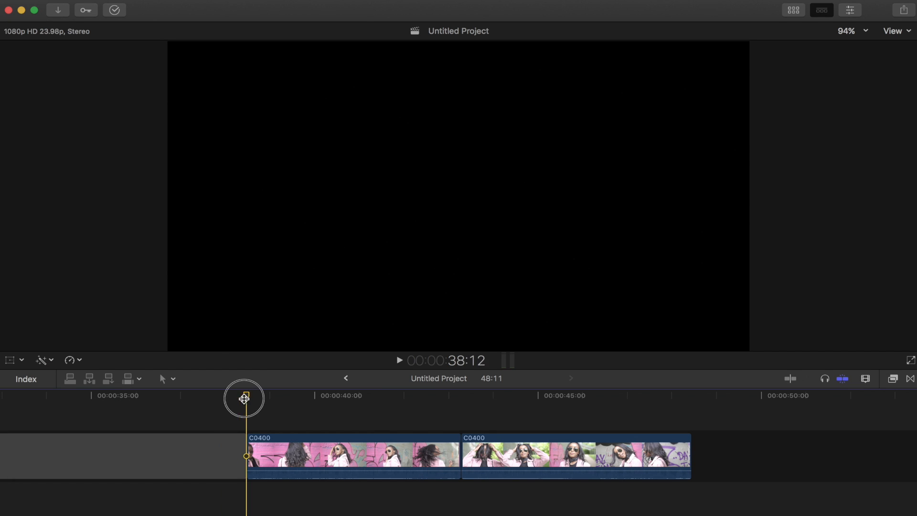
pyautogui.moveTo(243, 399); pyautogui.dragTo(297, 398)
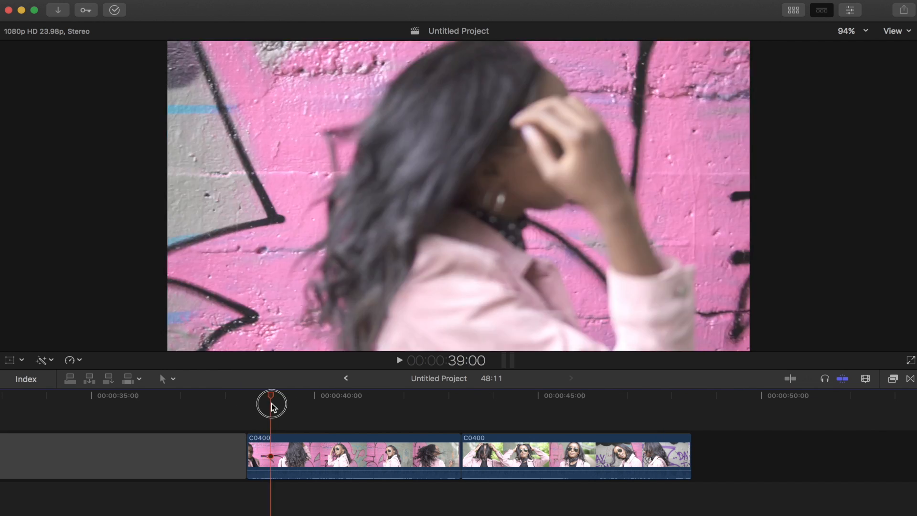
pyautogui.moveTo(271, 404); pyautogui.dragTo(298, 403)
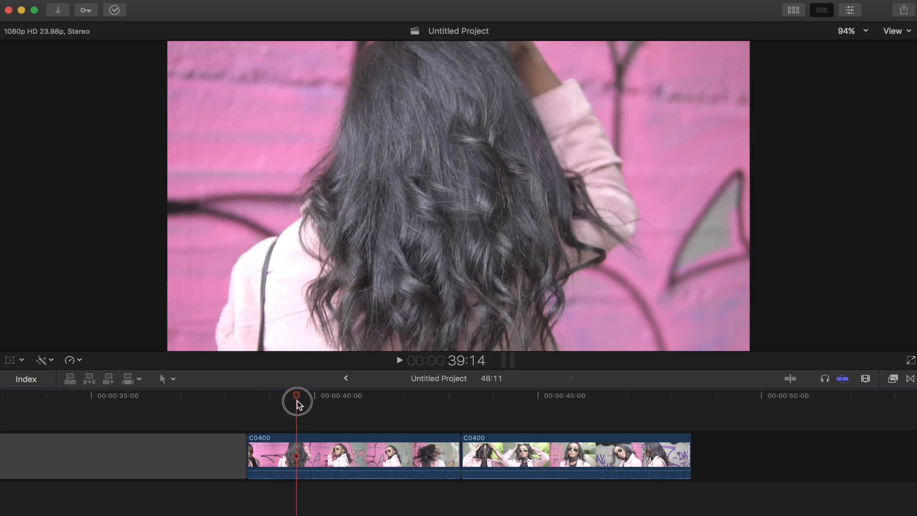
pyautogui.moveTo(297, 402); pyautogui.dragTo(347, 402)
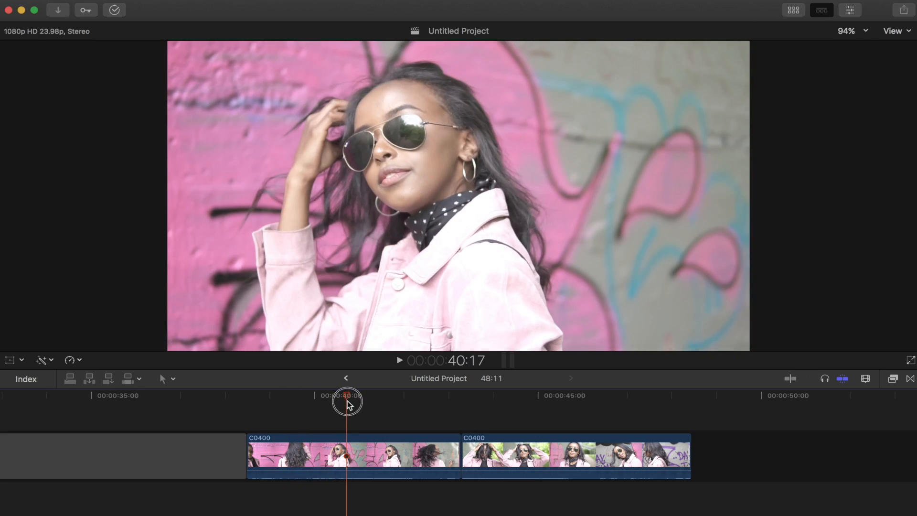
pyautogui.moveTo(347, 403); pyautogui.dragTo(452, 419)
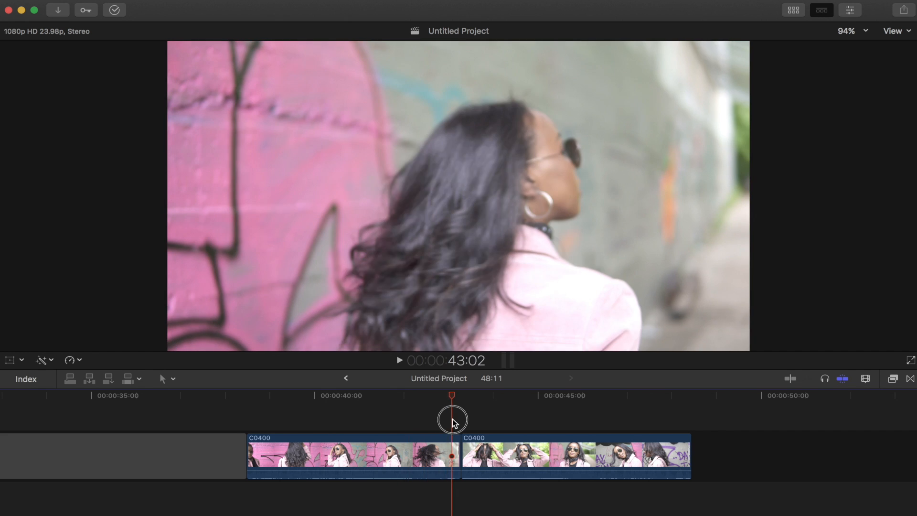
pyautogui.moveTo(451, 422); pyautogui.dragTo(529, 424)
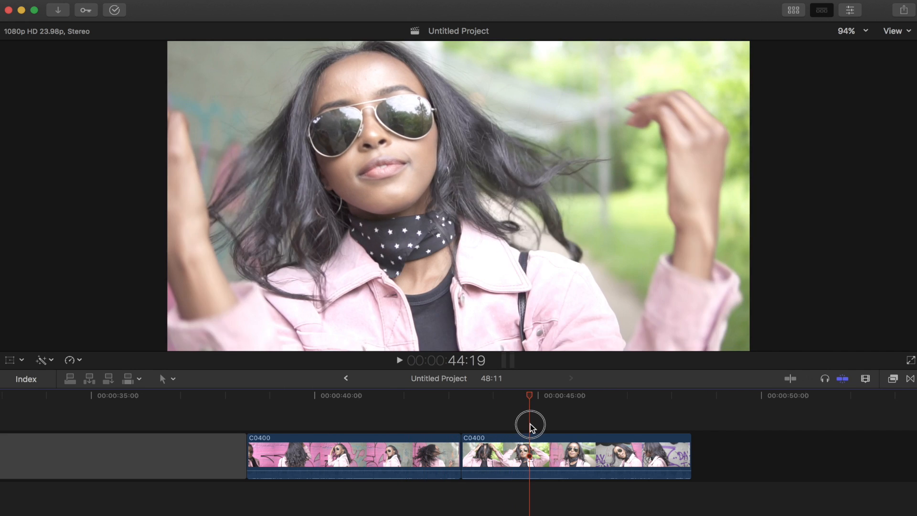
pyautogui.moveTo(529, 424); pyautogui.dragTo(557, 434)
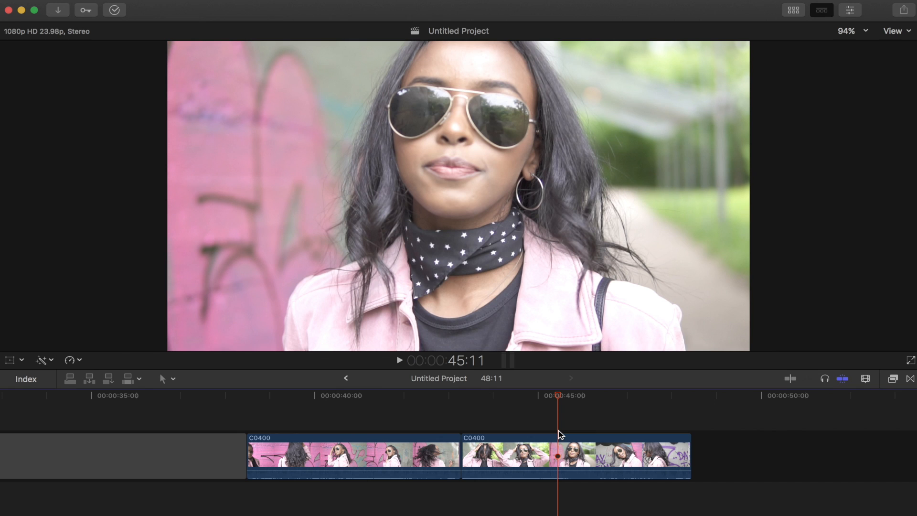
pyautogui.moveTo(560, 410)
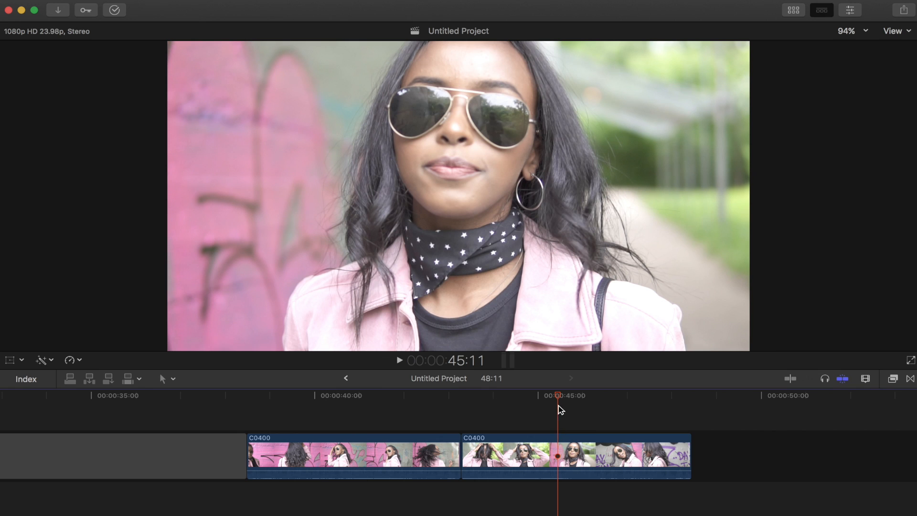
pyautogui.moveTo(557, 395); pyautogui.dragTo(422, 395)
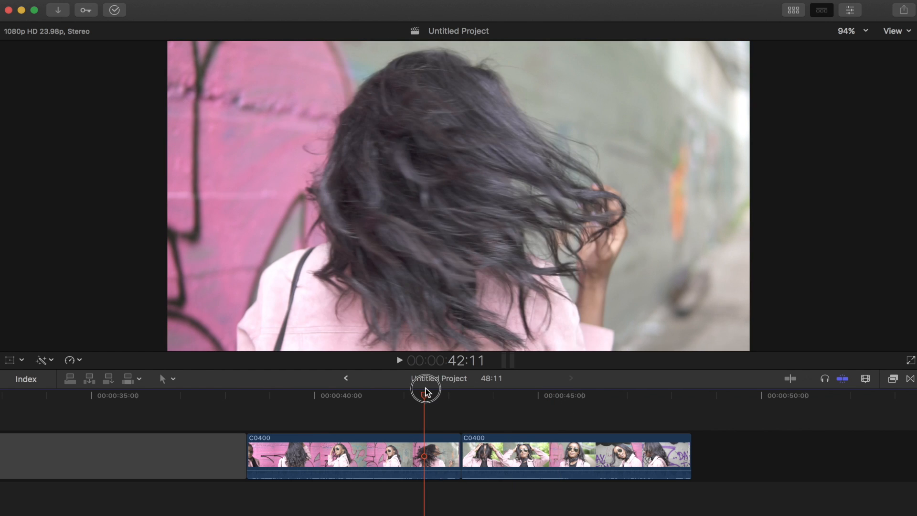
pyautogui.moveTo(426, 390); pyautogui.dragTo(384, 391)
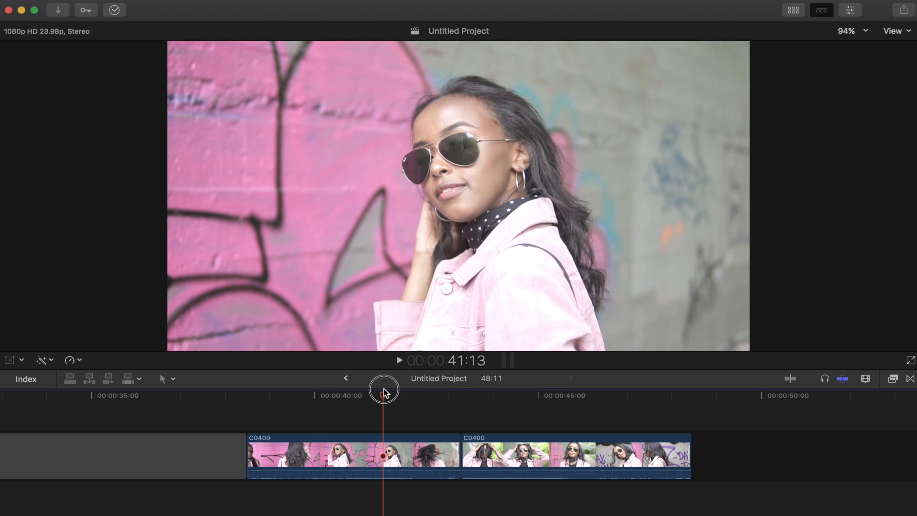
pyautogui.moveTo(384, 391); pyautogui.dragTo(370, 391)
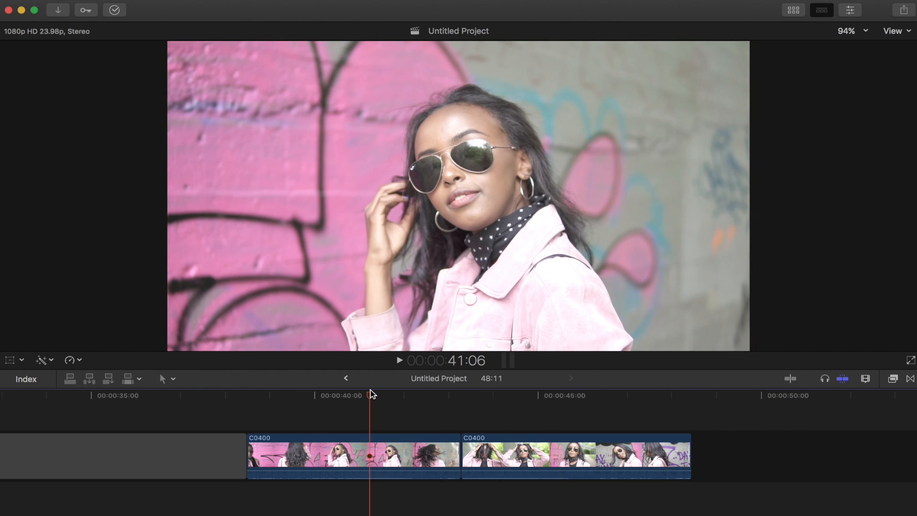
pyautogui.click(350, 457)
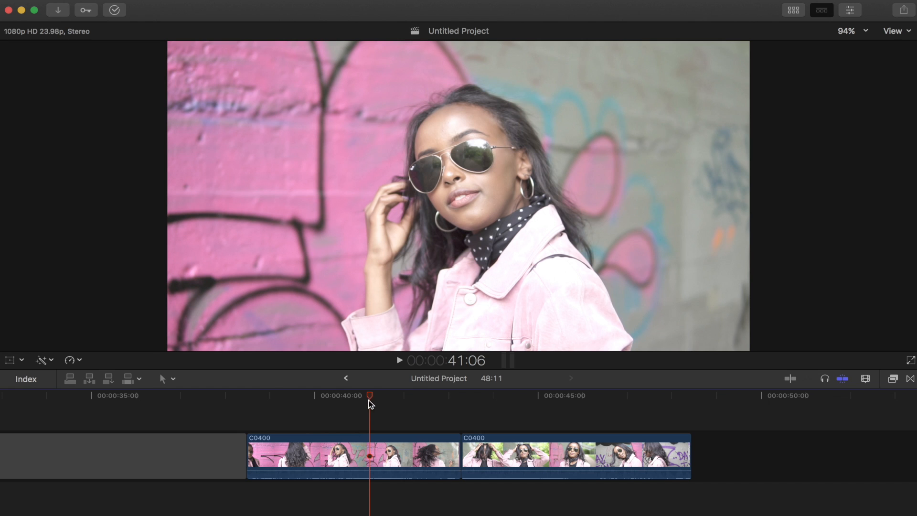
pyautogui.moveTo(369, 395); pyautogui.dragTo(299, 395)
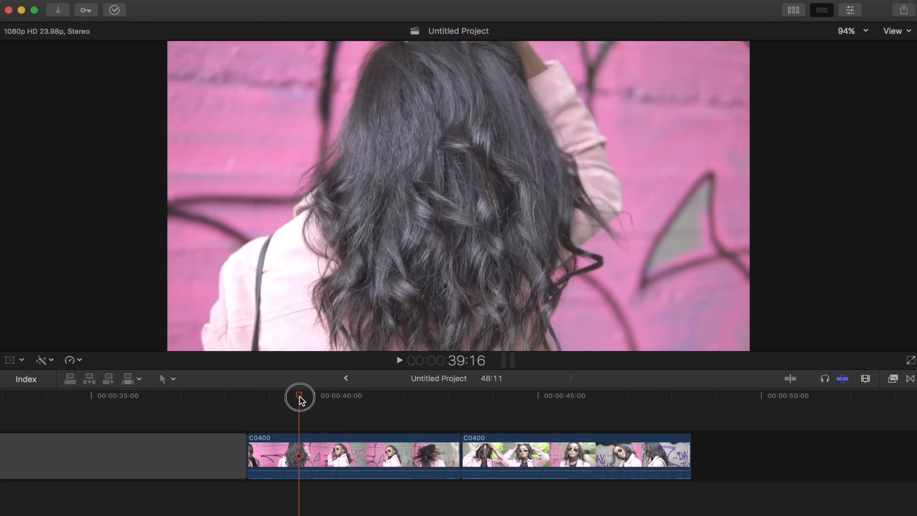
pyautogui.moveTo(299, 400); pyautogui.dragTo(280, 401)
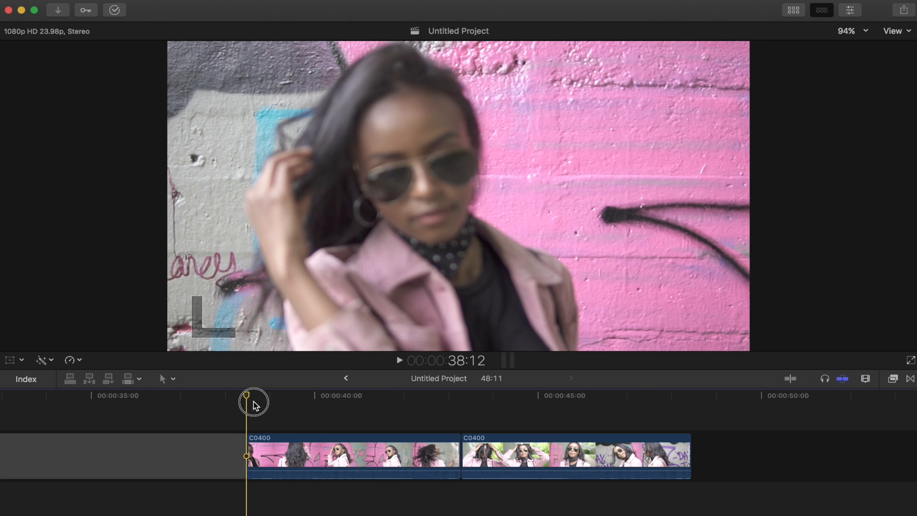
pyautogui.moveTo(253, 402); pyautogui.dragTo(264, 403)
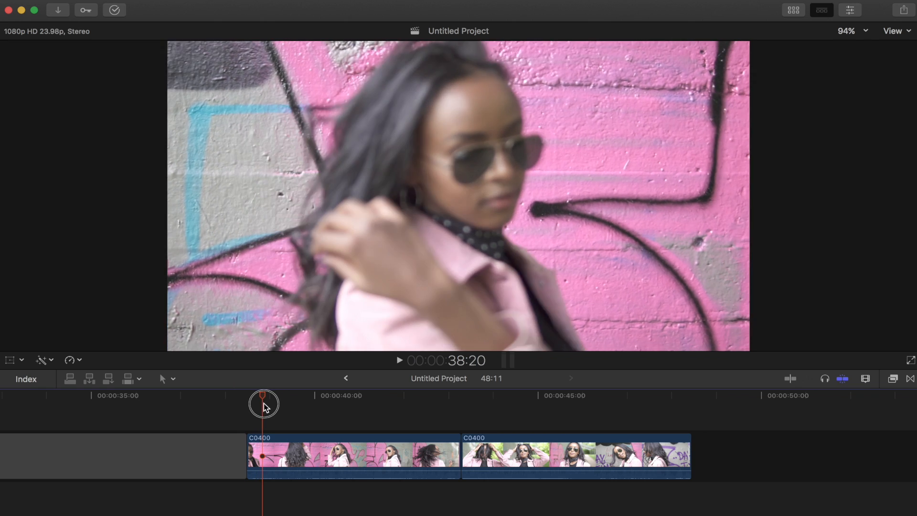
pyautogui.moveTo(264, 404); pyautogui.dragTo(277, 404)
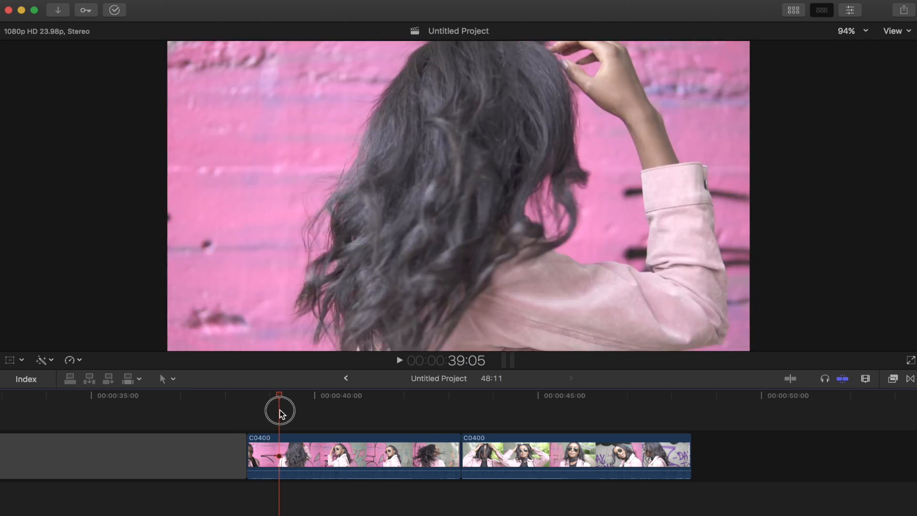
pyautogui.moveTo(279, 410); pyautogui.dragTo(298, 410)
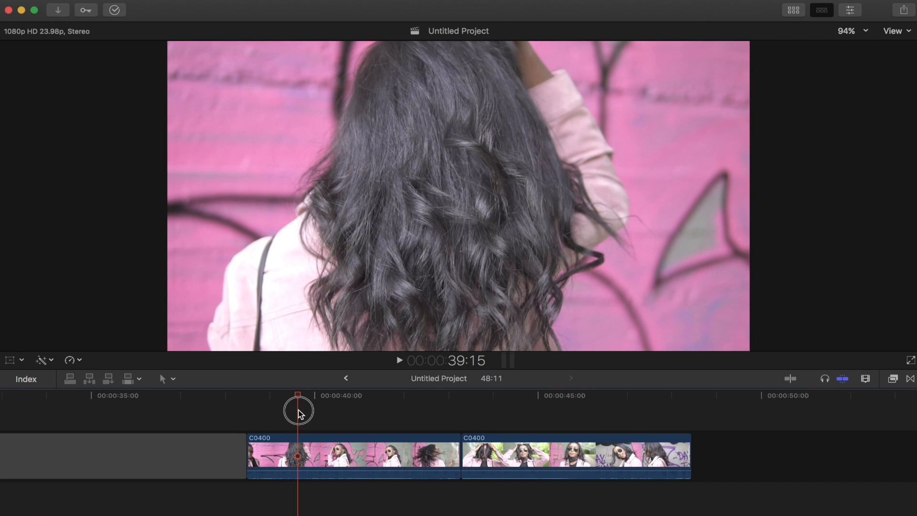
pyautogui.moveTo(298, 410); pyautogui.dragTo(332, 422)
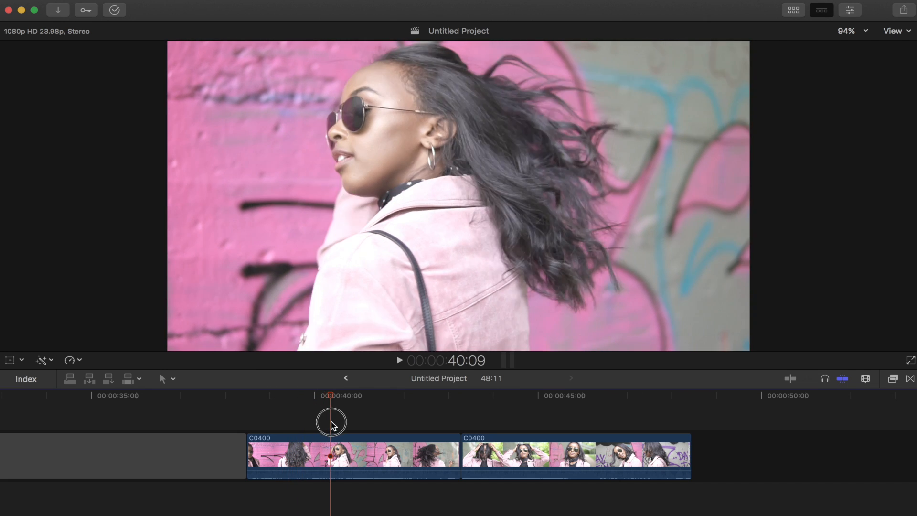
pyautogui.moveTo(331, 422); pyautogui.dragTo(388, 427)
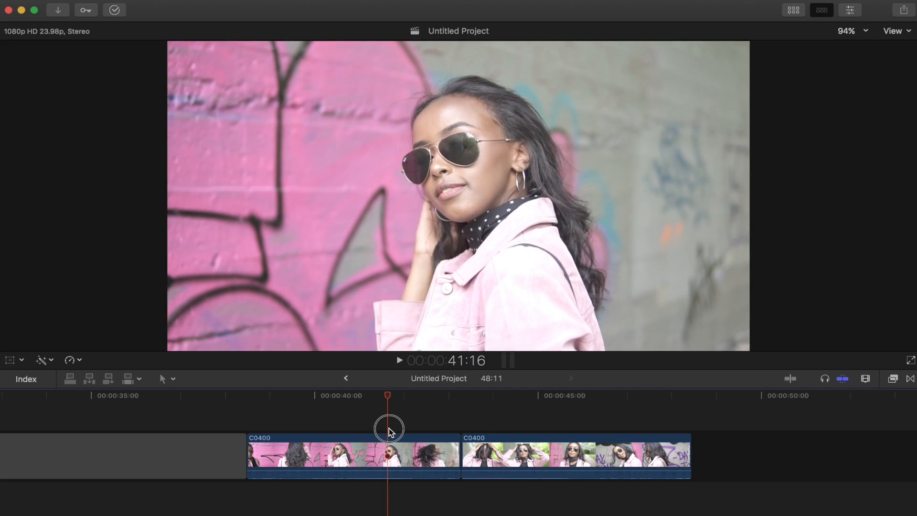
pyautogui.moveTo(387, 427); pyautogui.dragTo(303, 424)
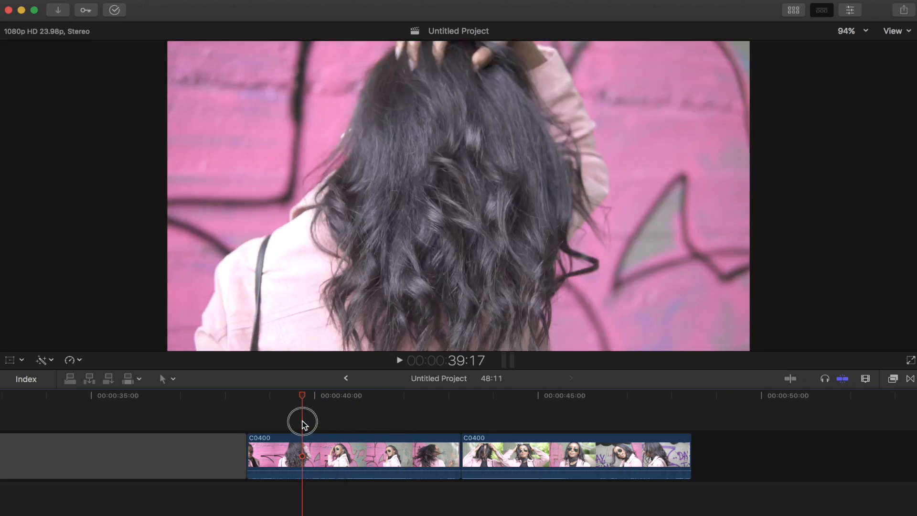
pyautogui.moveTo(303, 410); pyautogui.dragTo(257, 410)
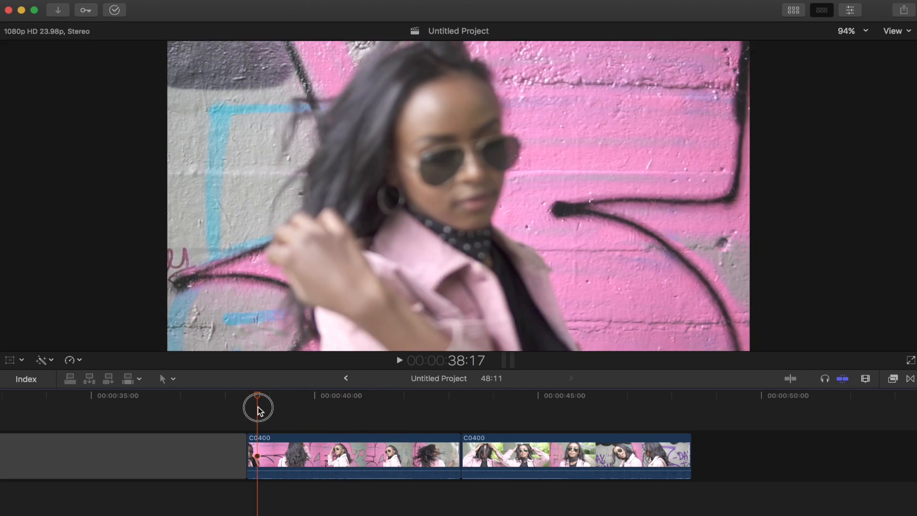
pyautogui.moveTo(257, 409); pyautogui.dragTo(283, 416)
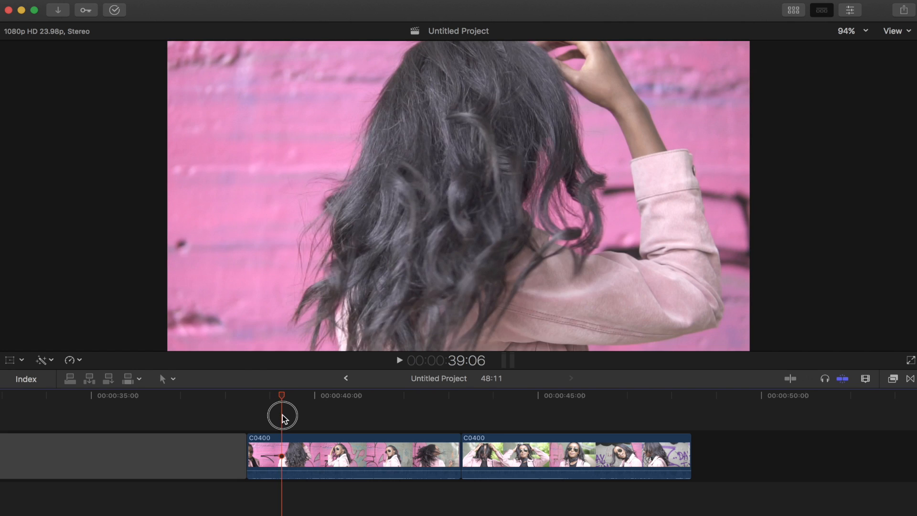
# Skim the first clip and add markers at its early moments of interest
pyautogui.click(351, 456)
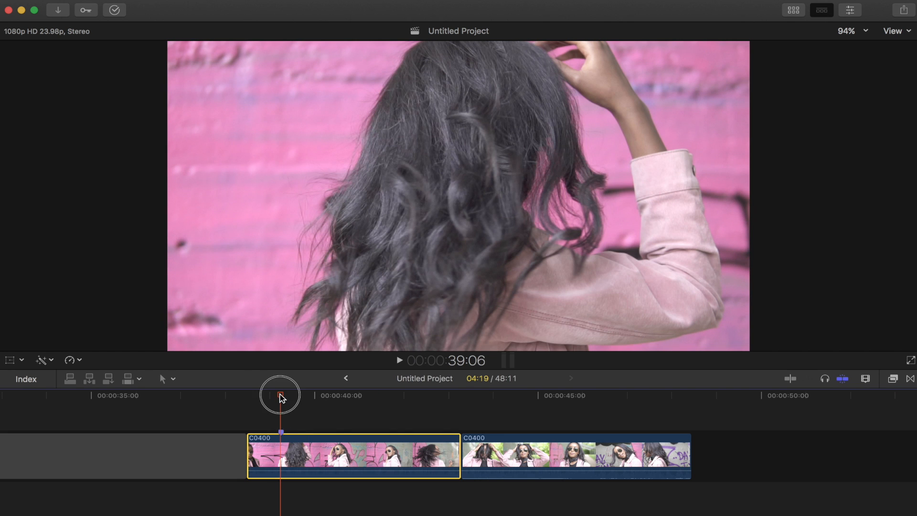
pyautogui.moveTo(280, 395); pyautogui.dragTo(319, 397)
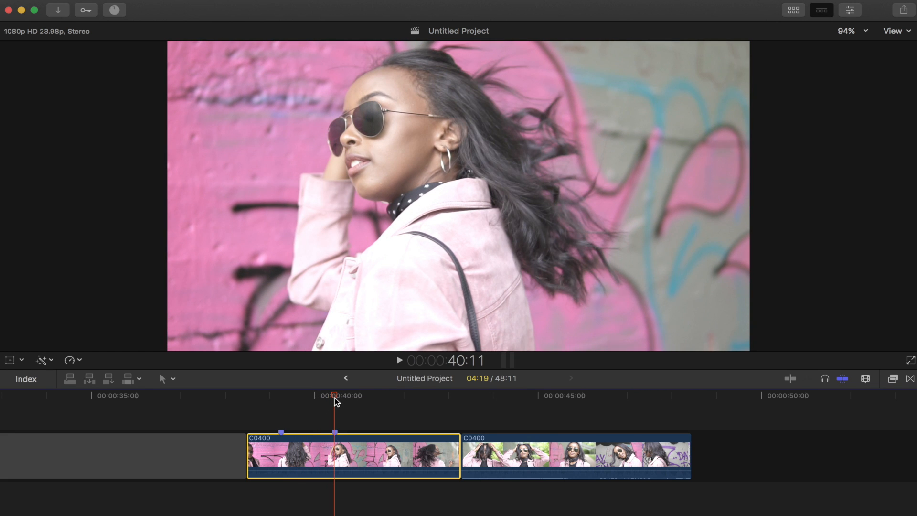
pyautogui.moveTo(336, 396); pyautogui.dragTo(351, 396)
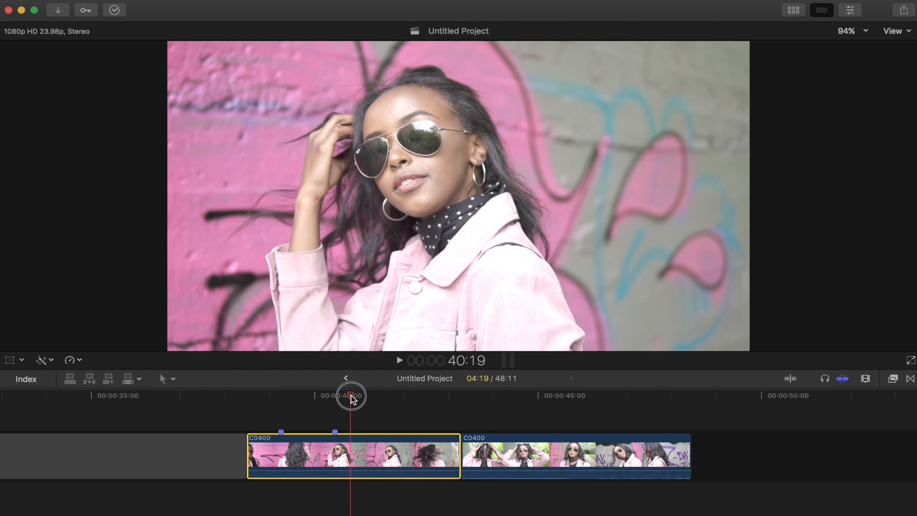
pyautogui.moveTo(351, 396); pyautogui.dragTo(366, 400)
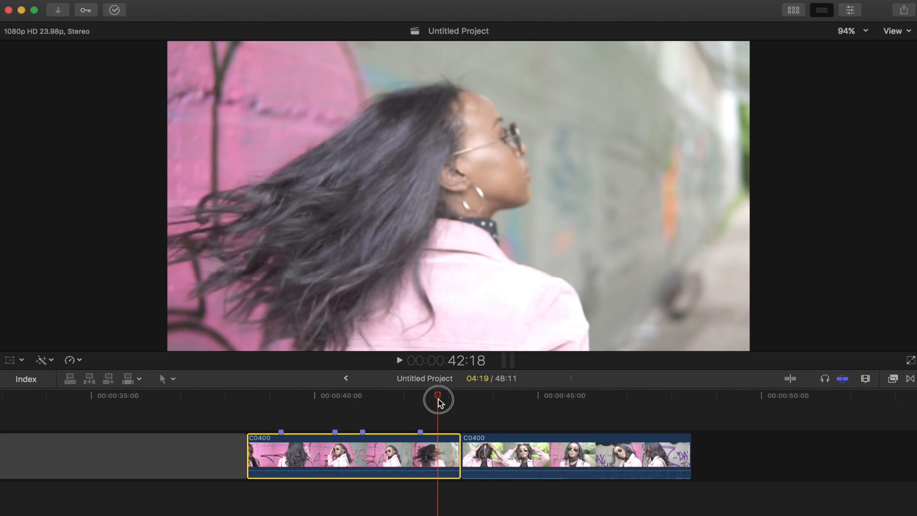
# Skim toward the first clip's end and into the second clip, completing four markers
pyautogui.moveTo(438, 400); pyautogui.dragTo(475, 400)
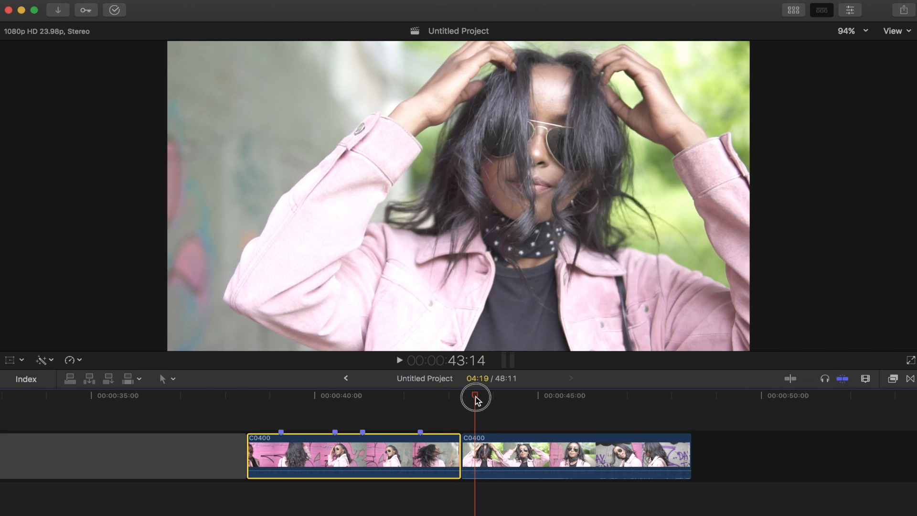
pyautogui.moveTo(475, 397); pyautogui.dragTo(488, 398)
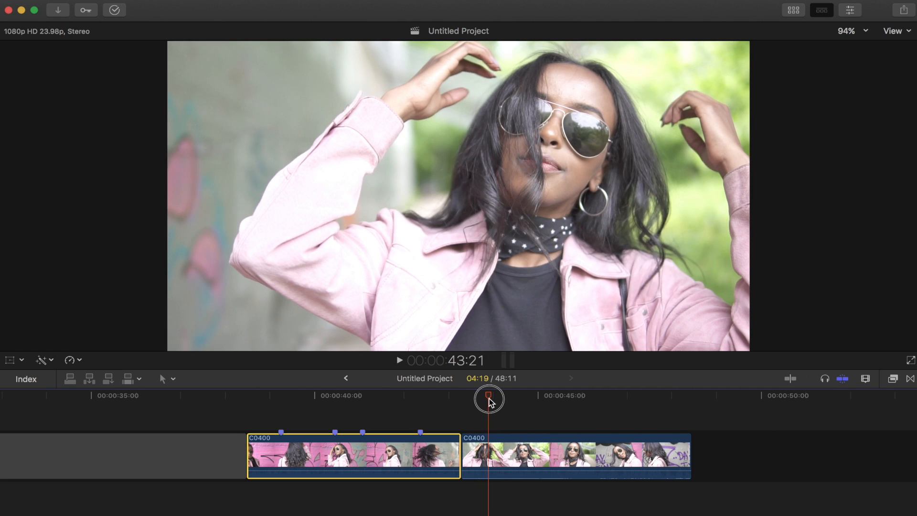
pyautogui.moveTo(488, 400); pyautogui.dragTo(496, 400)
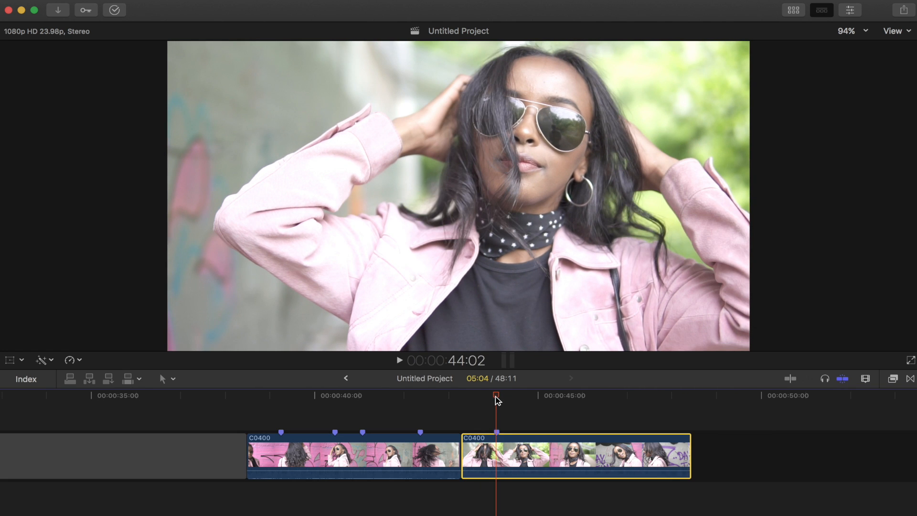
# Skim through the second clip and add two markers at chosen moments
pyautogui.moveTo(497, 396); pyautogui.dragTo(523, 396)
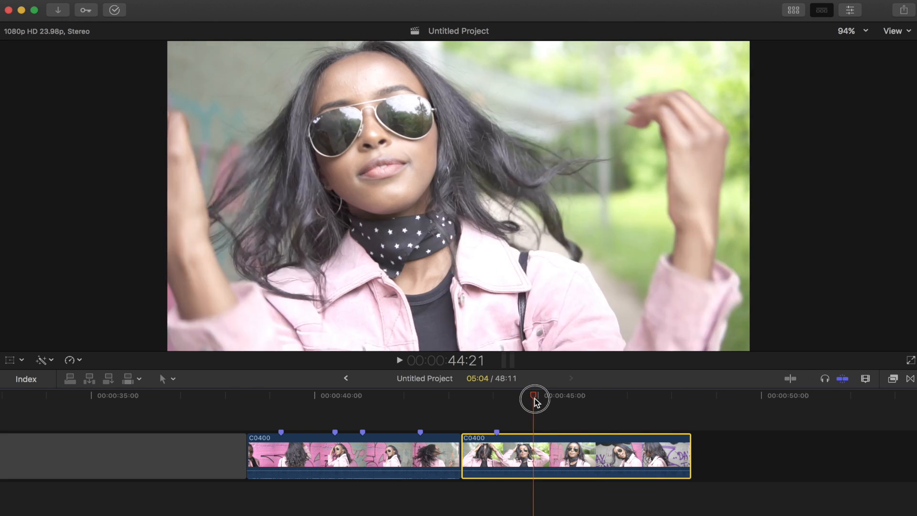
pyautogui.moveTo(535, 401); pyautogui.dragTo(578, 400)
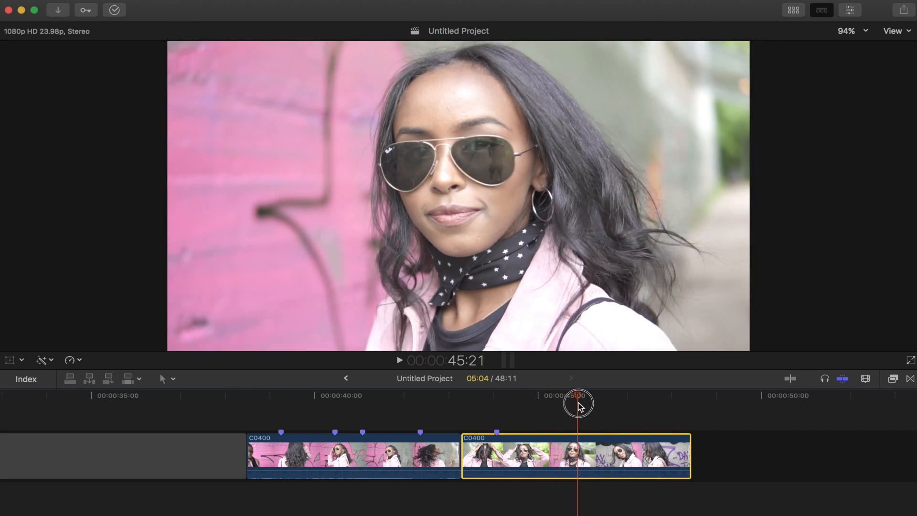
pyautogui.moveTo(578, 403); pyautogui.dragTo(614, 403)
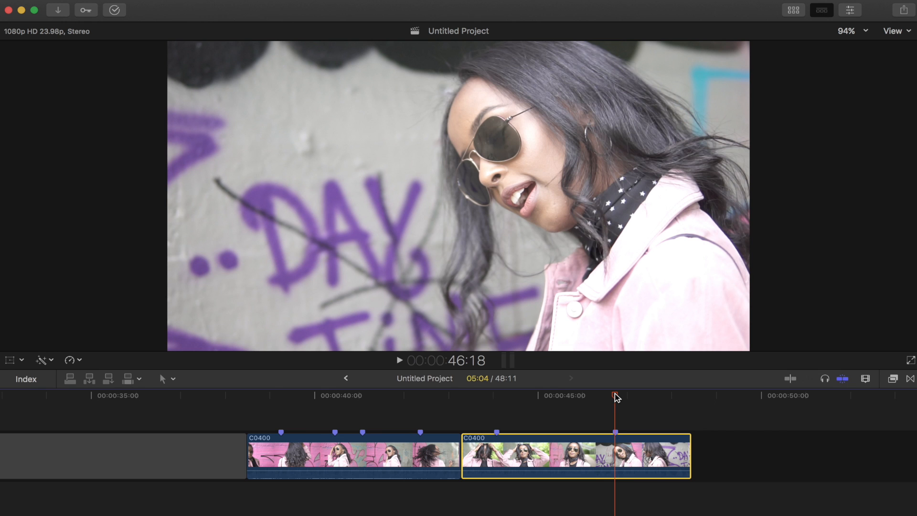
pyautogui.moveTo(614, 395); pyautogui.dragTo(523, 388)
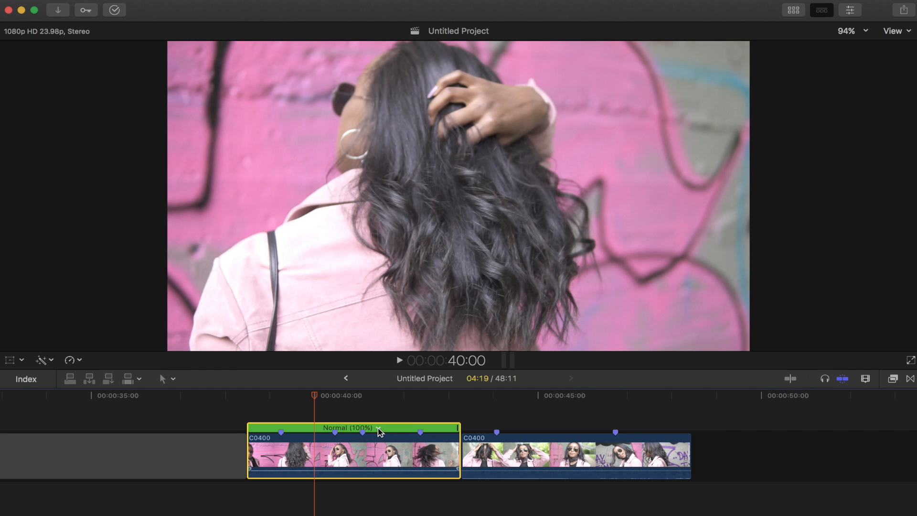
# Retime the first clip to Slow 50% and its opening section to Fast 8x
pyautogui.click(399, 439)
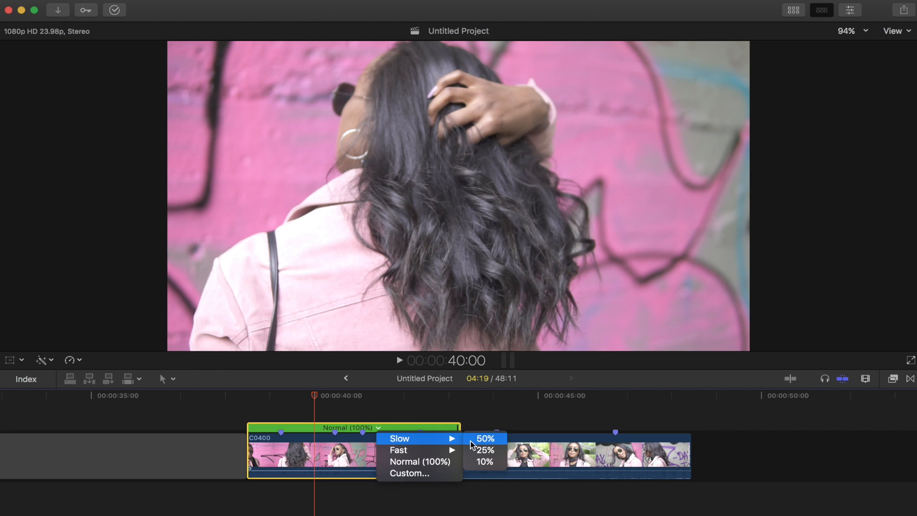
pyautogui.click(484, 439)
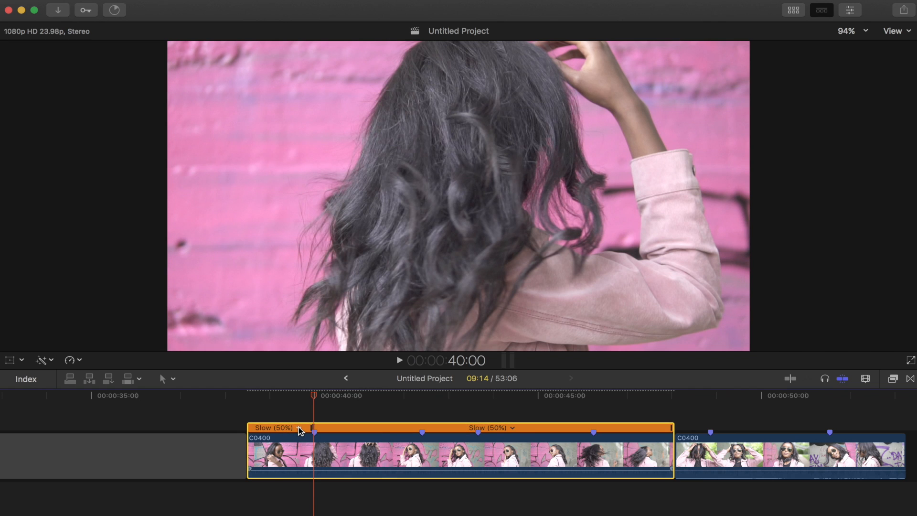
pyautogui.click(298, 428)
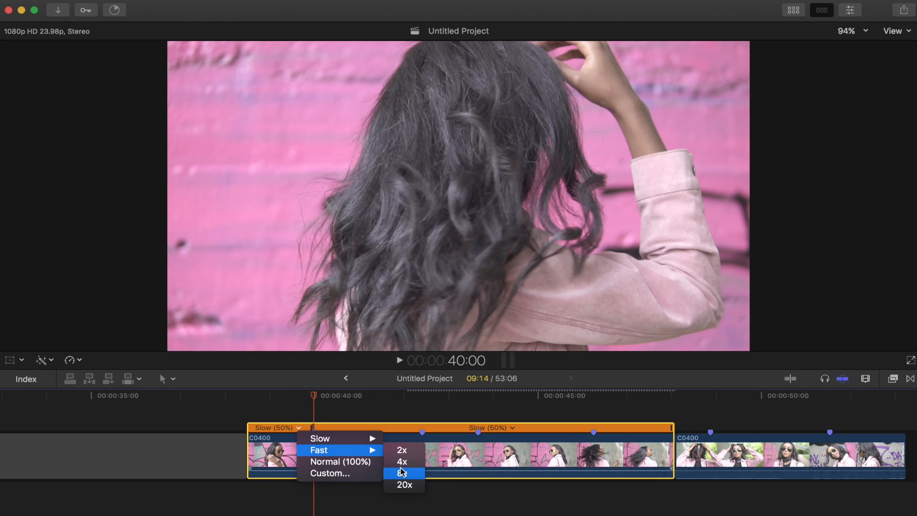
pyautogui.moveTo(402, 462)
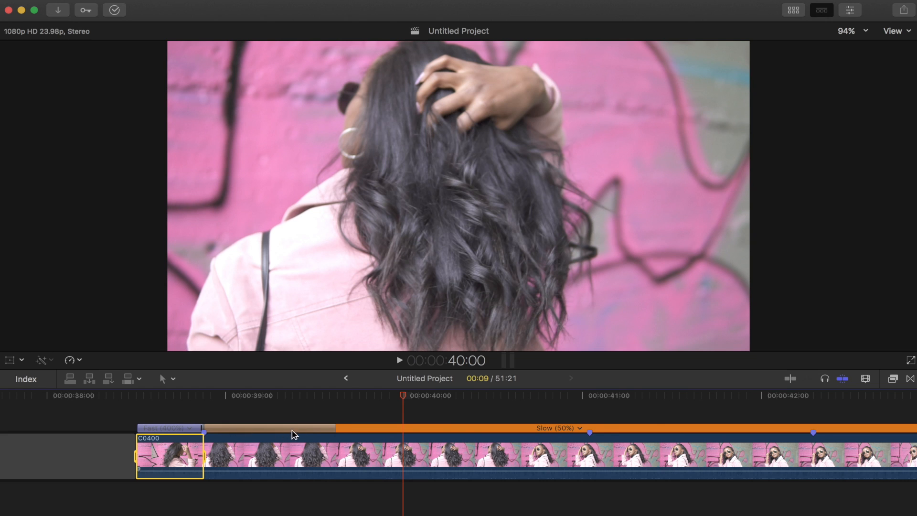
pyautogui.moveTo(235, 408)
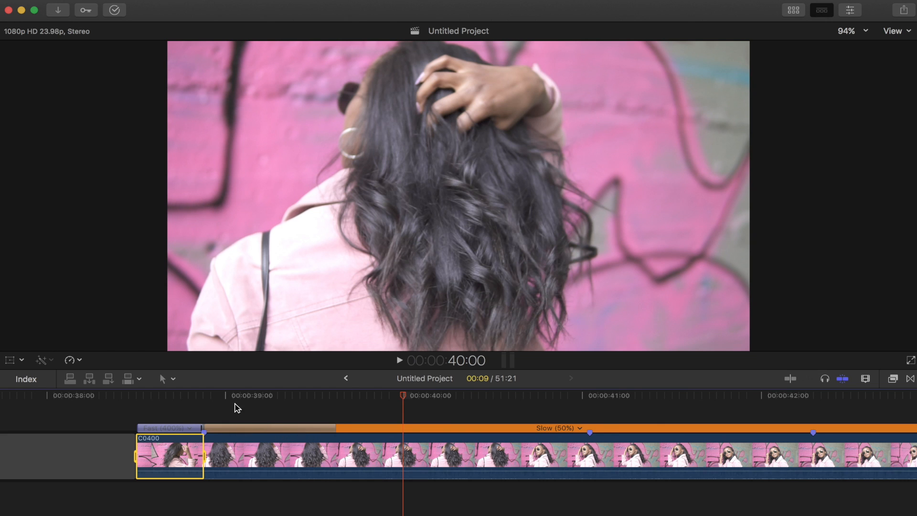
# Resize the speed transition between the first clip's fast opening and half-speed section
pyautogui.click(203, 394)
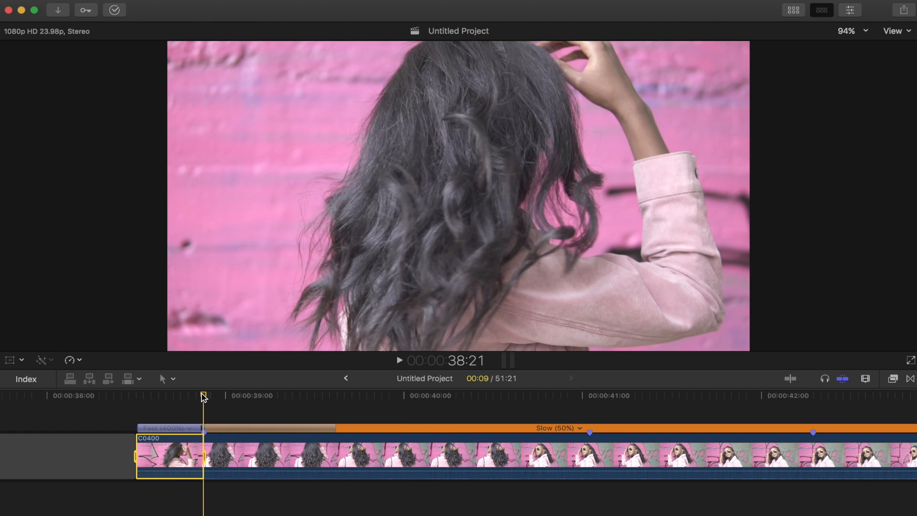
pyautogui.click(246, 400)
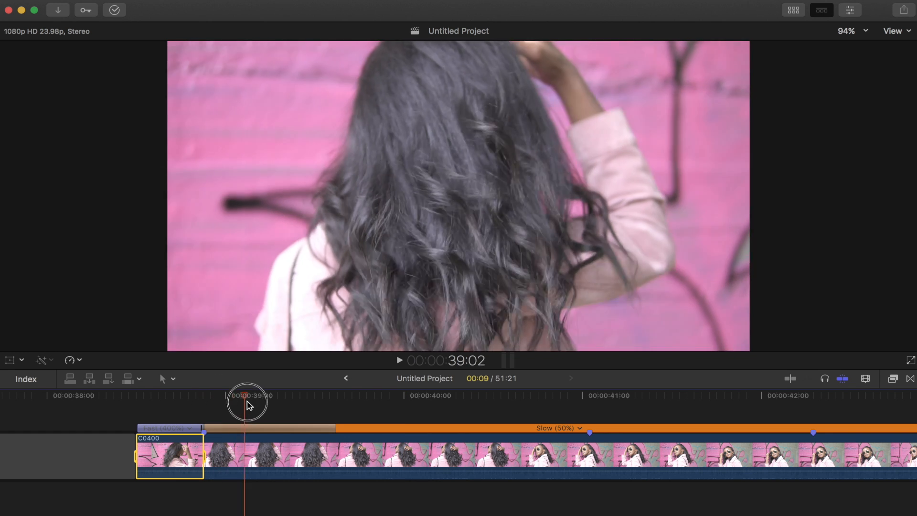
pyautogui.moveTo(245, 398); pyautogui.dragTo(336, 398)
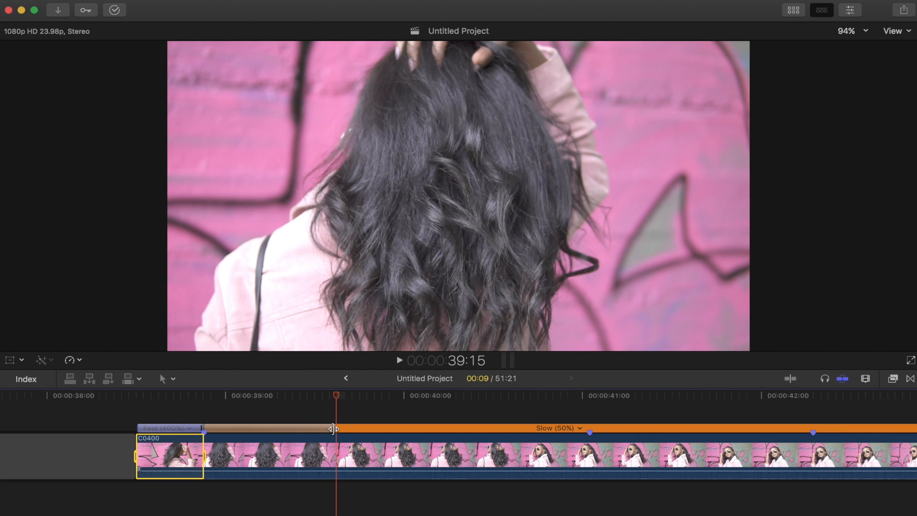
pyautogui.moveTo(330, 428); pyautogui.dragTo(286, 428)
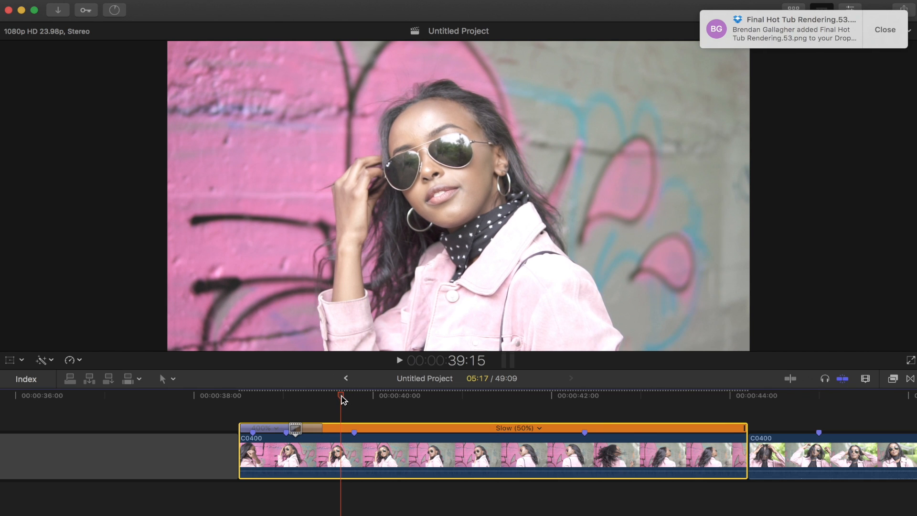
# Review the first clip's fast-to-slow speed change by skimming through it
pyautogui.moveTo(342, 397); pyautogui.dragTo(355, 398)
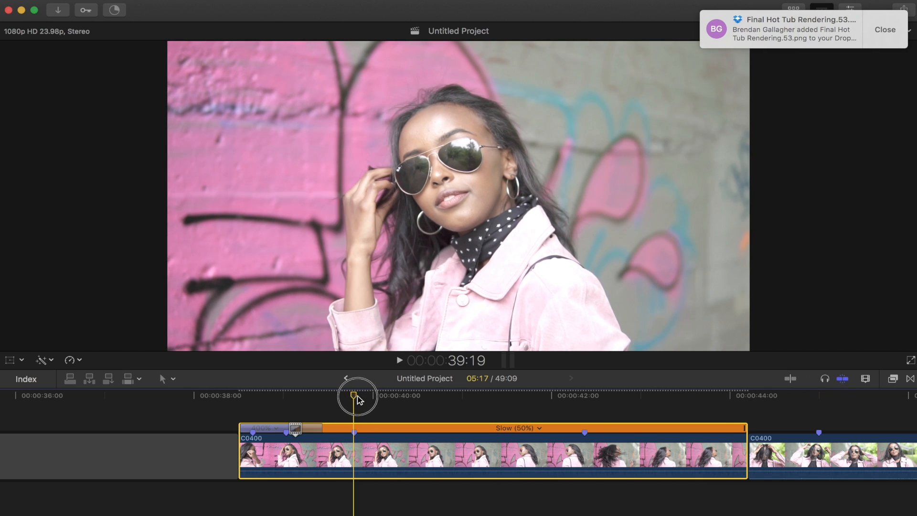
pyautogui.moveTo(353, 396); pyautogui.dragTo(403, 395)
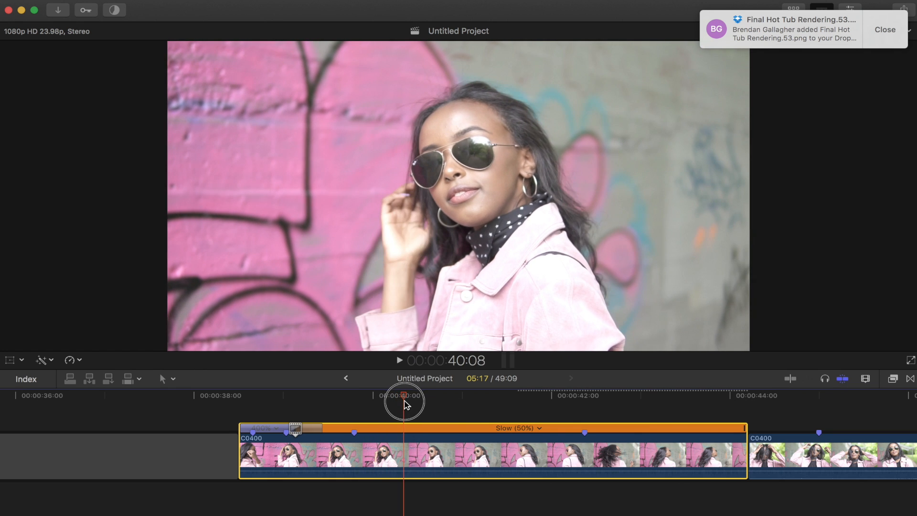
pyautogui.moveTo(403, 401); pyautogui.dragTo(334, 400)
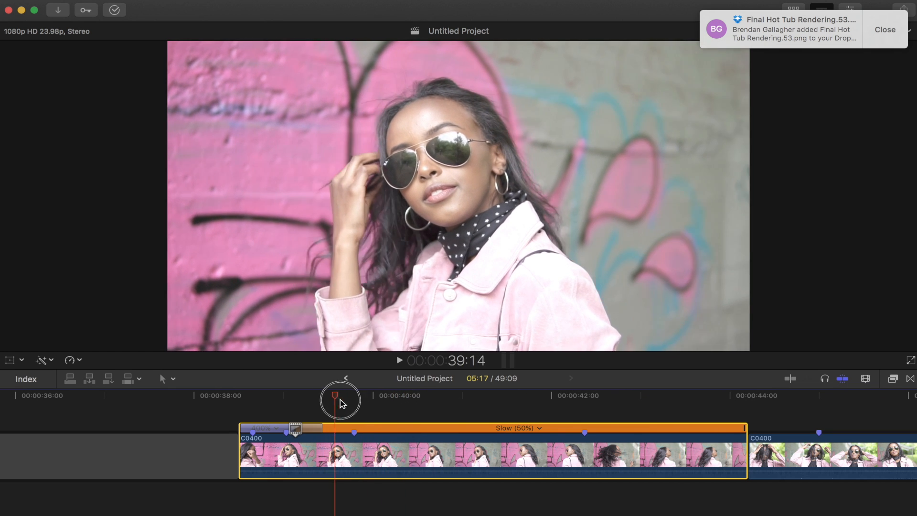
pyautogui.moveTo(340, 402); pyautogui.dragTo(532, 402)
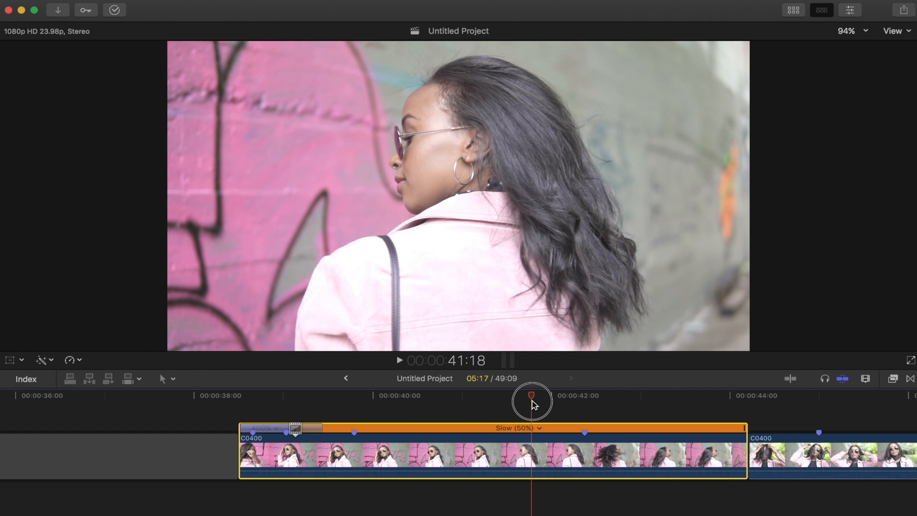
pyautogui.moveTo(531, 395); pyautogui.dragTo(582, 395)
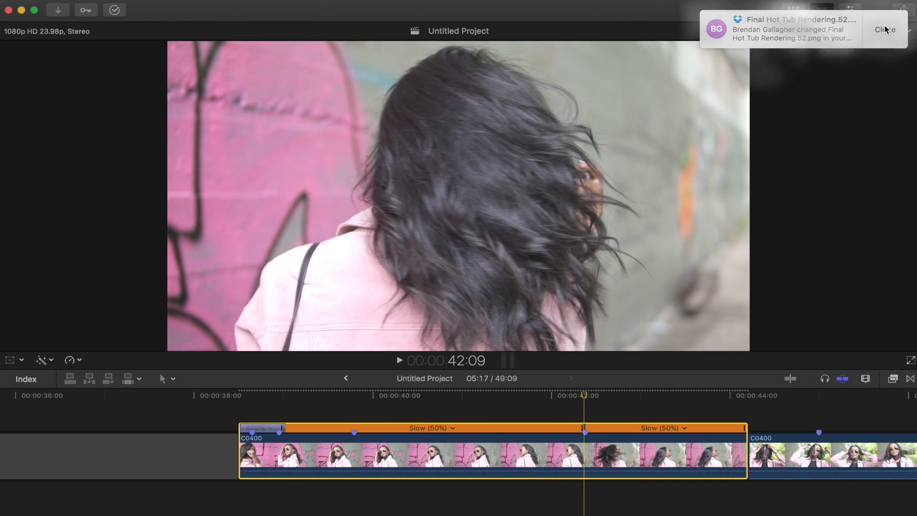
# Dismiss the sync notification and set the first clip's closing section to Fast
pyautogui.click(885, 30)
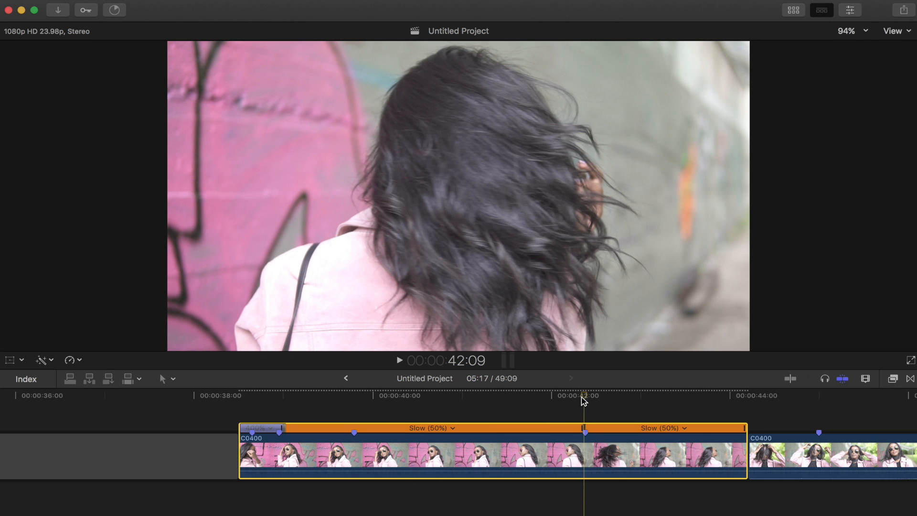
pyautogui.click(683, 428)
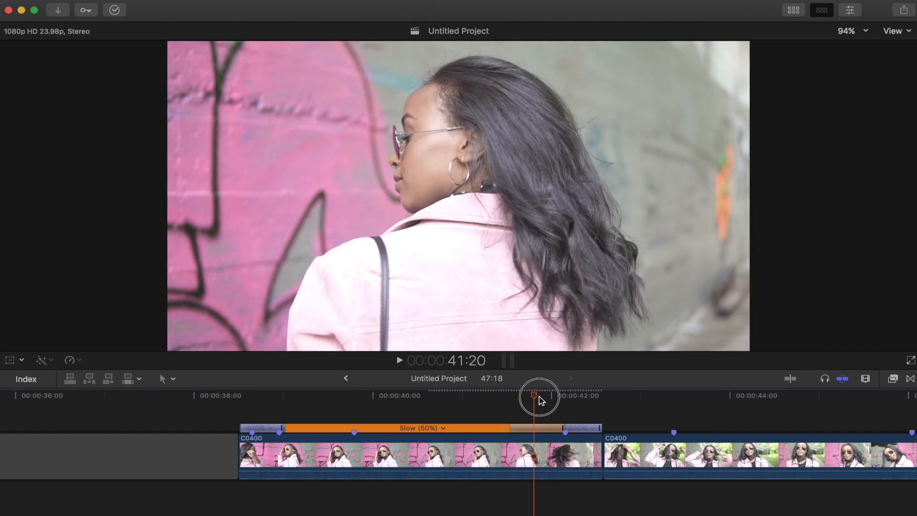
pyautogui.moveTo(538, 396); pyautogui.dragTo(590, 396)
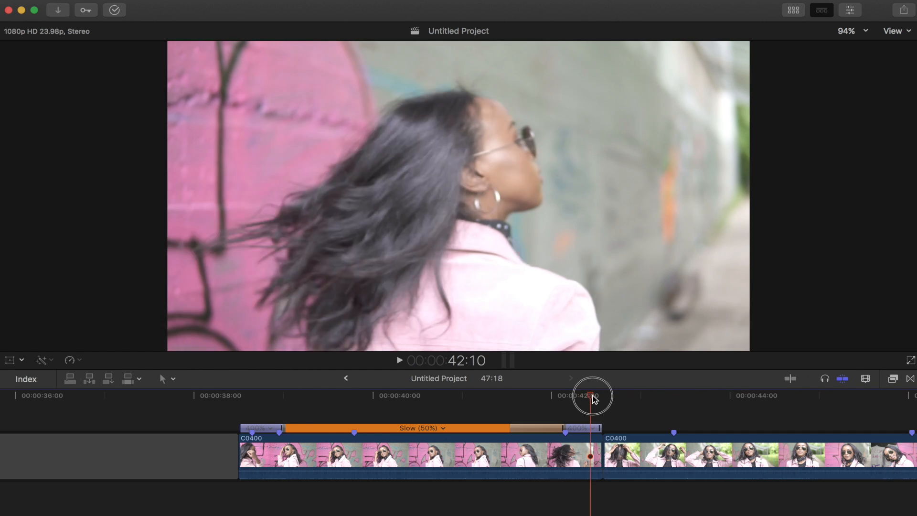
pyautogui.click(656, 458)
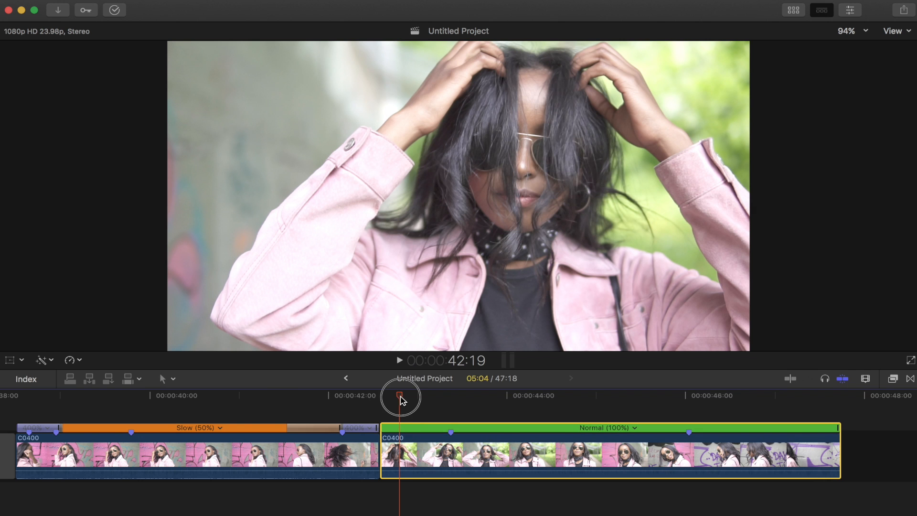
# Retime the second clip to Slow 50%
pyautogui.moveTo(401, 396); pyautogui.dragTo(450, 395)
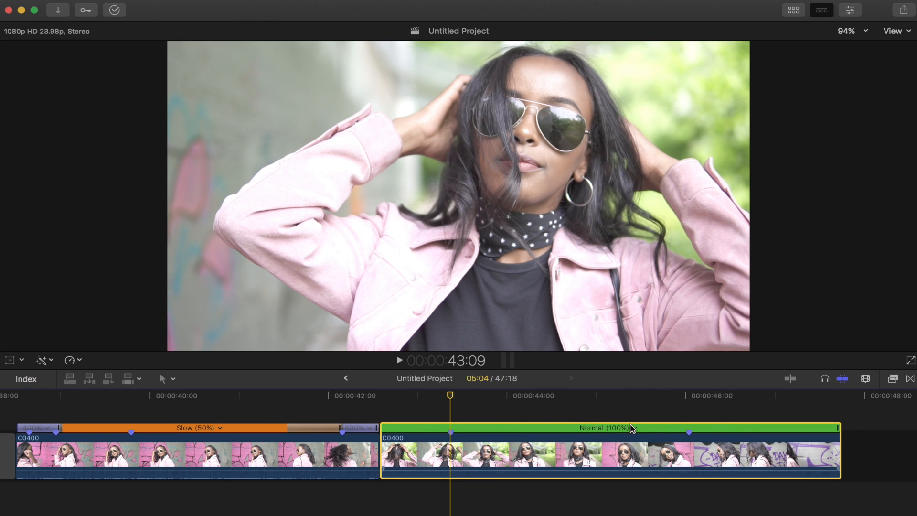
pyautogui.click(634, 428)
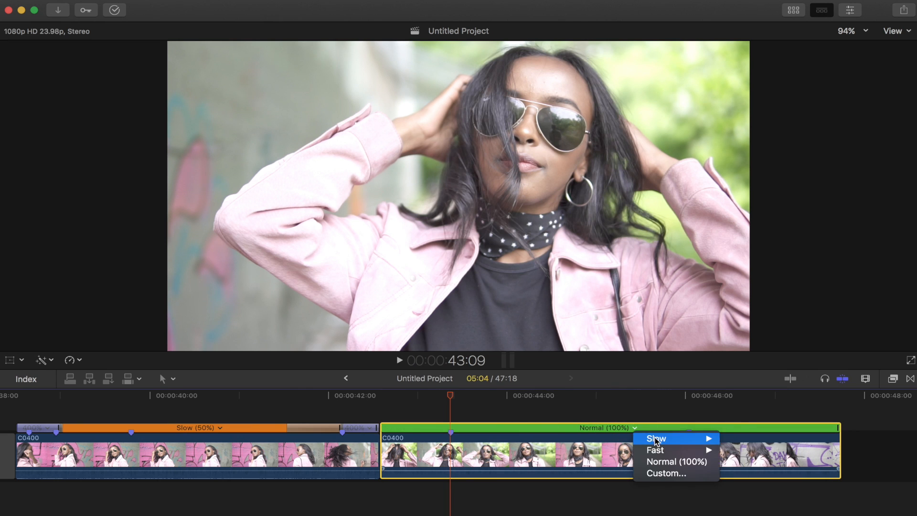
pyautogui.click(654, 438)
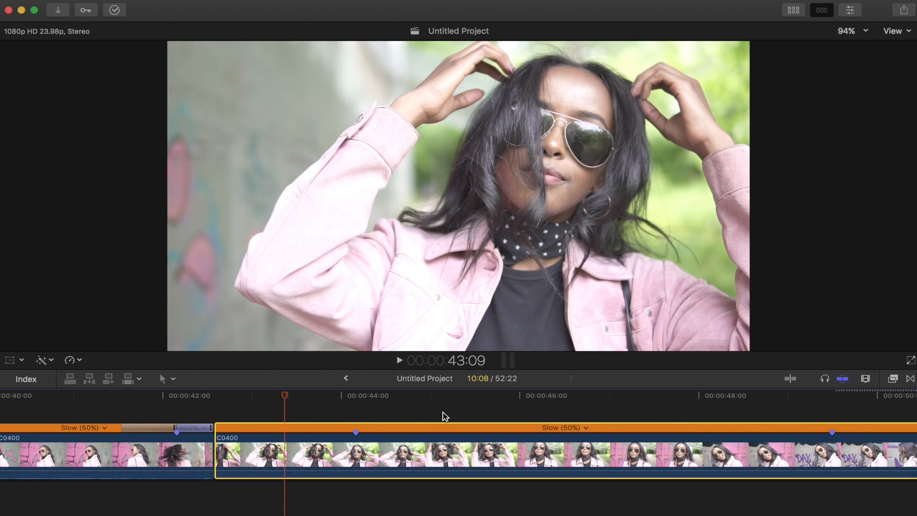
# Divide the slowed second clip into speed sections with Blade Speed
pyautogui.moveTo(285, 396); pyautogui.dragTo(270, 395)
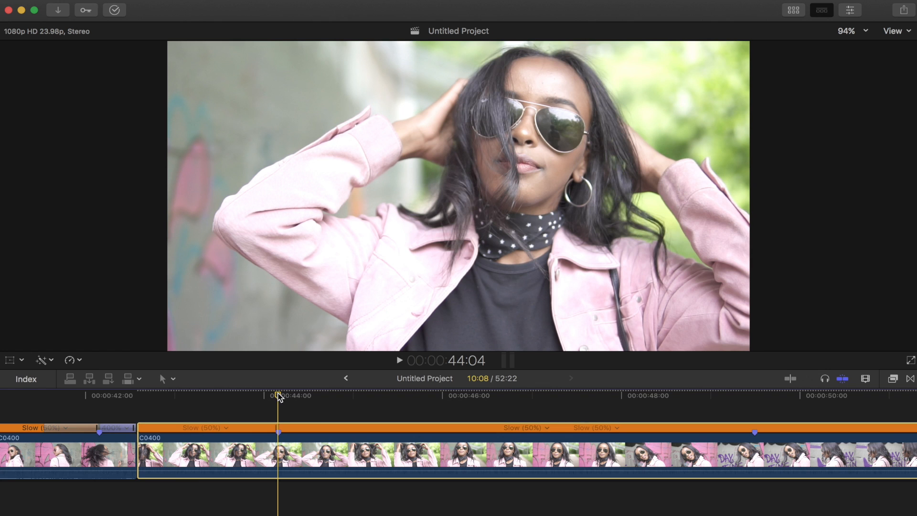
pyautogui.click(208, 455)
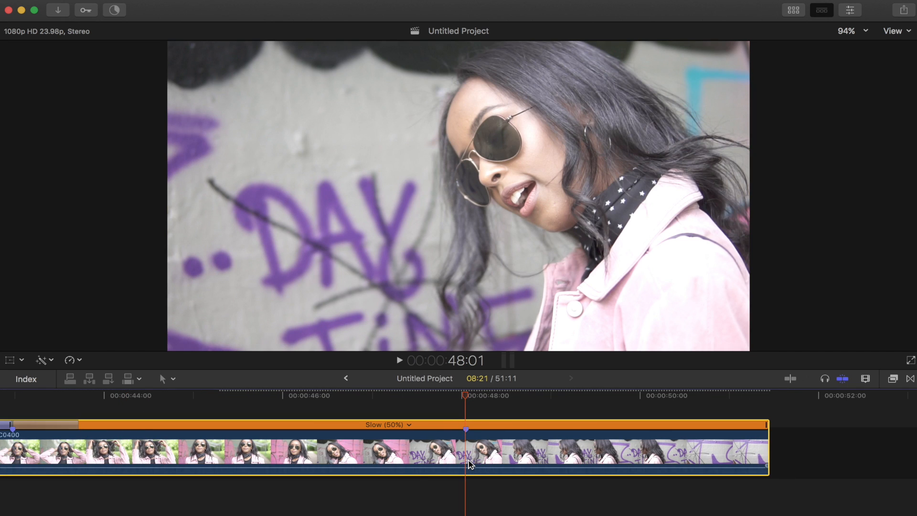
pyautogui.click(642, 425)
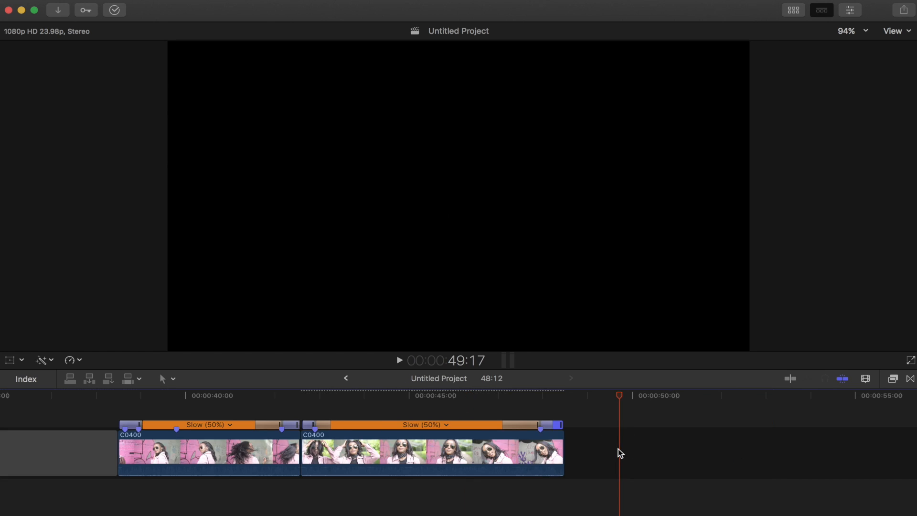
# Make the second clip's outer sections Fast and cue the playhead before the first clip
pyautogui.click(507, 396)
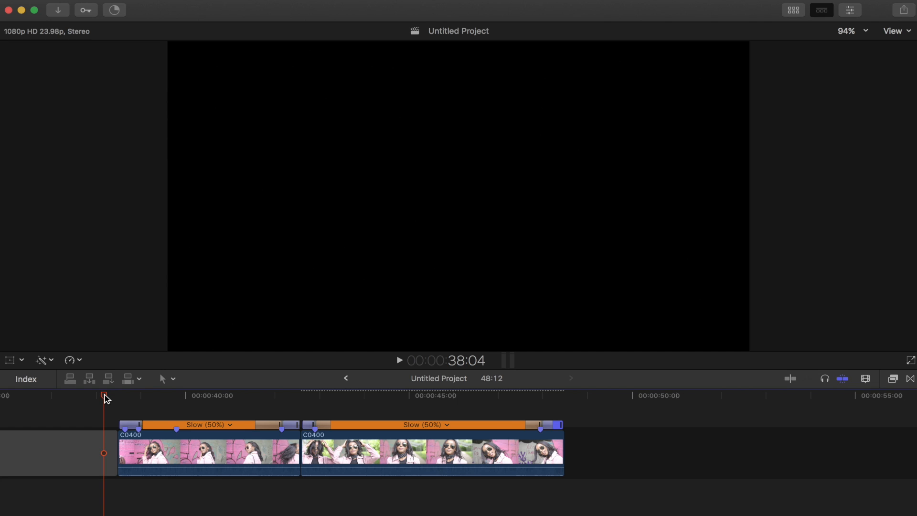
pyautogui.click(114, 9)
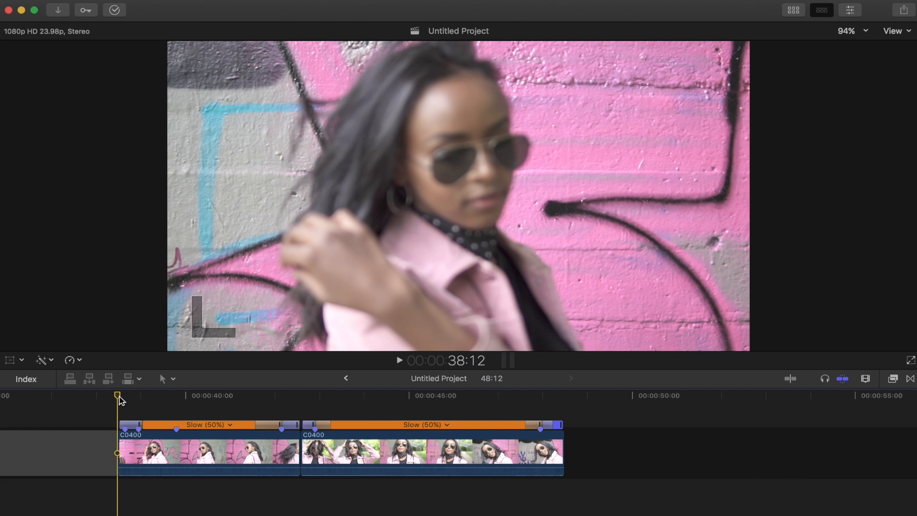
pyautogui.moveTo(781, 424)
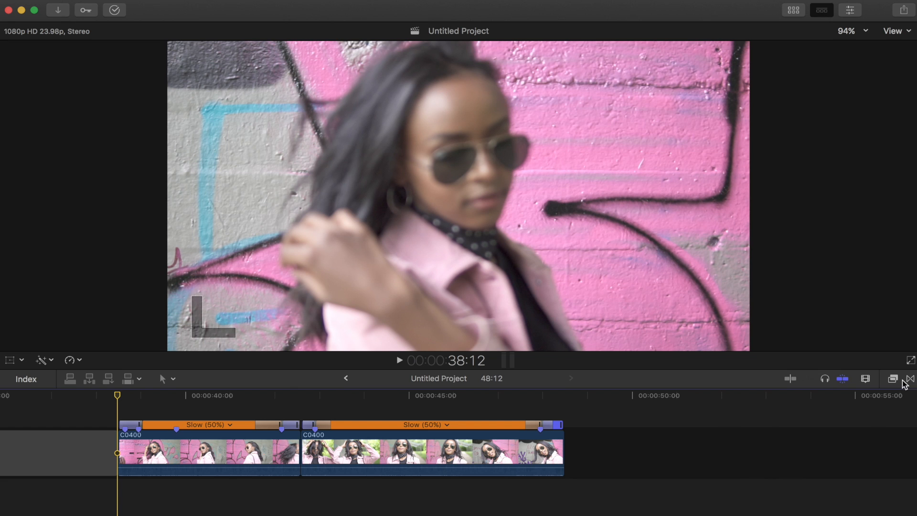
# Show the MW Motion Blur Effect collection with its Blur 1, 2 and 3 presets
pyautogui.click(893, 378)
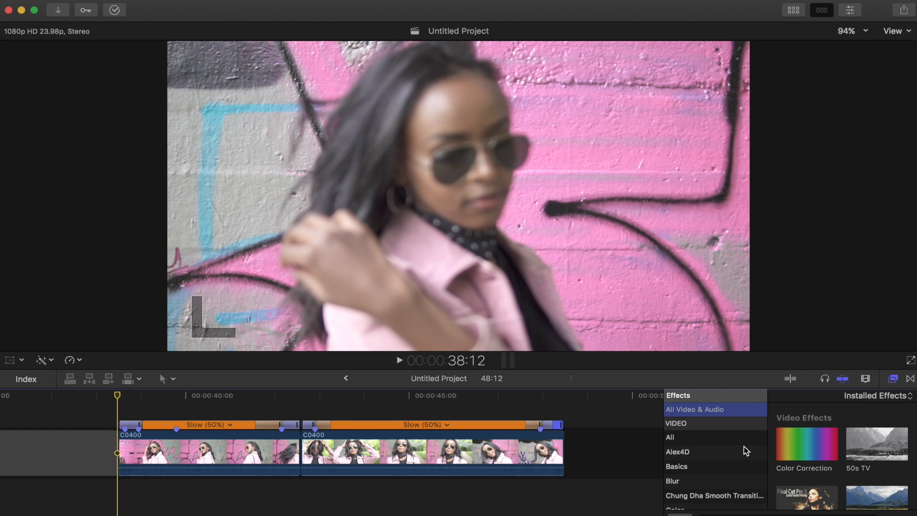
pyautogui.scroll(-3)
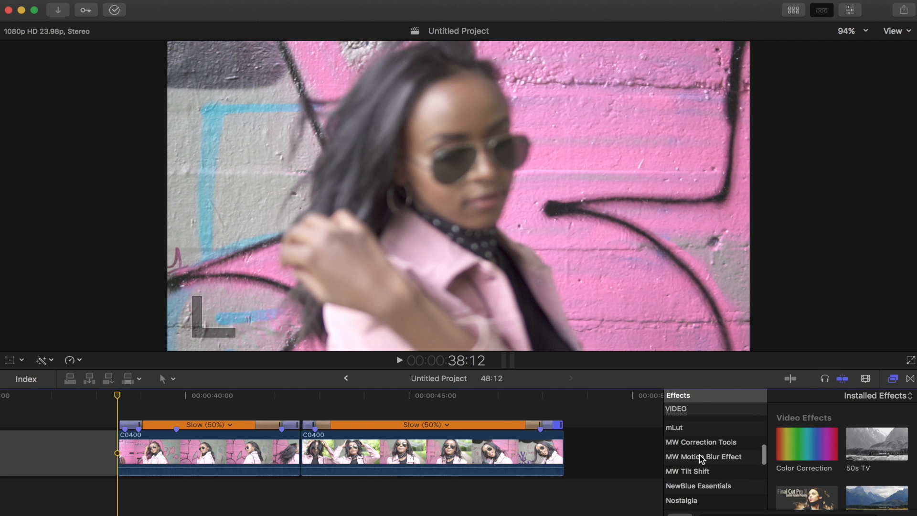
pyautogui.click(705, 457)
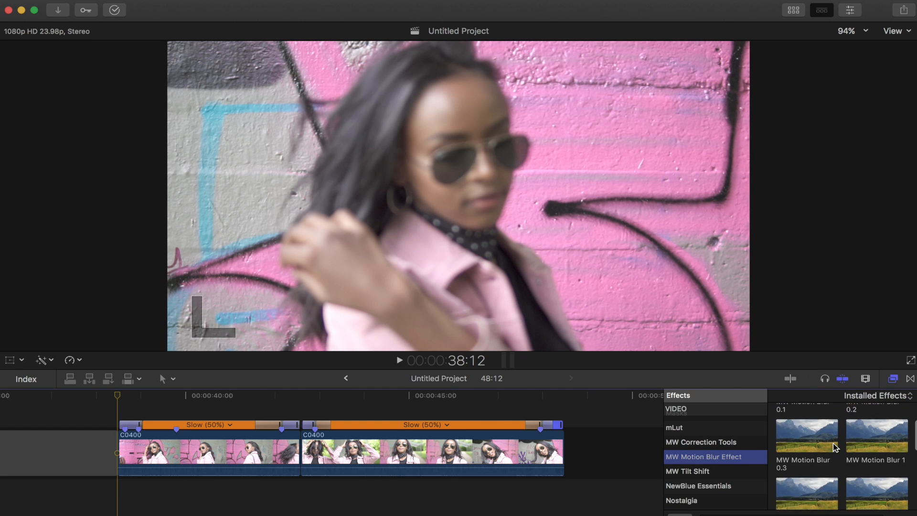
pyautogui.scroll(-3)
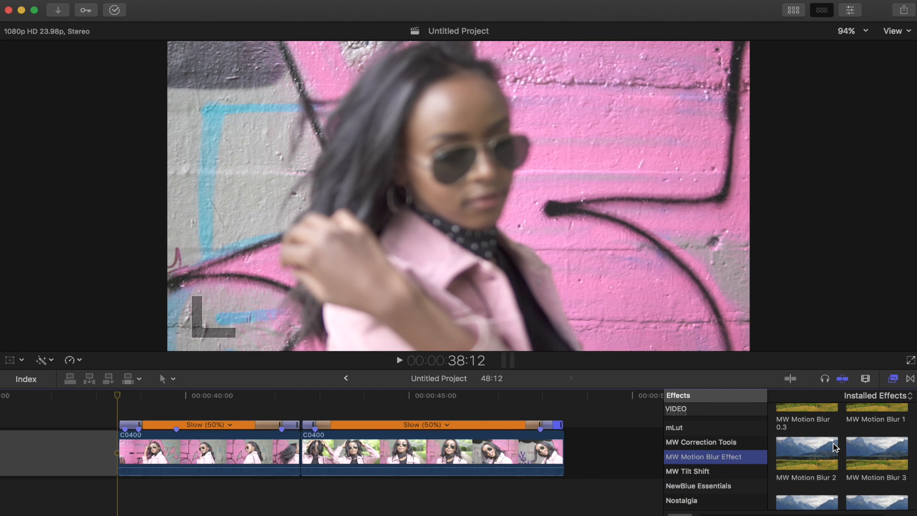
pyautogui.moveTo(873, 460)
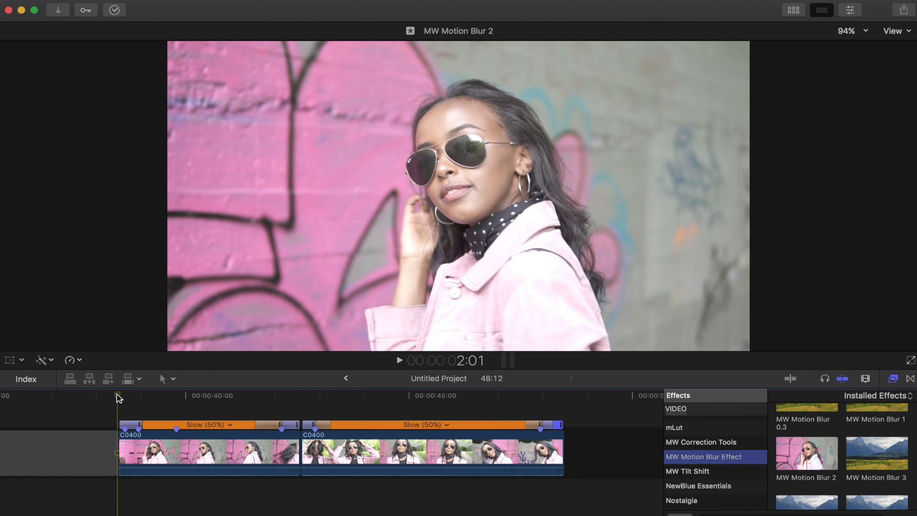
# Apply MW Motion Blur 3 to the first clip and toggle it in the inspector to compare
pyautogui.click(116, 394)
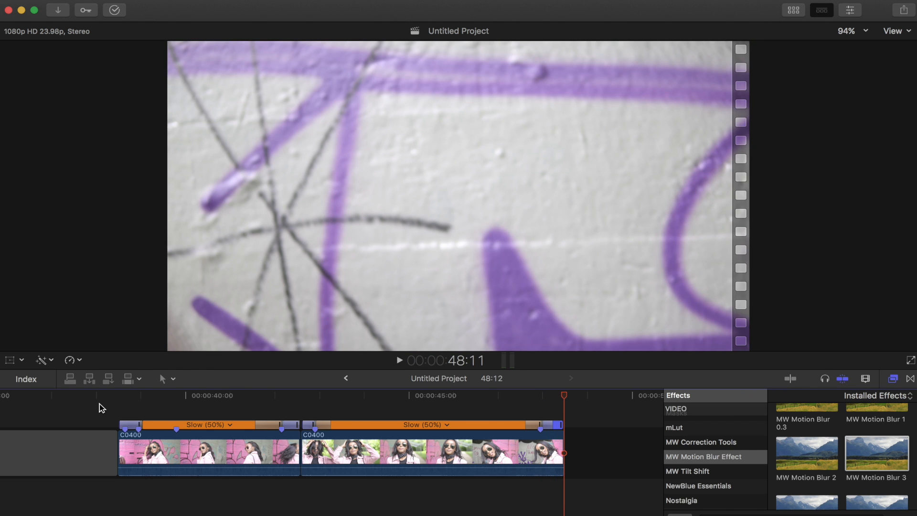
pyautogui.click(281, 395)
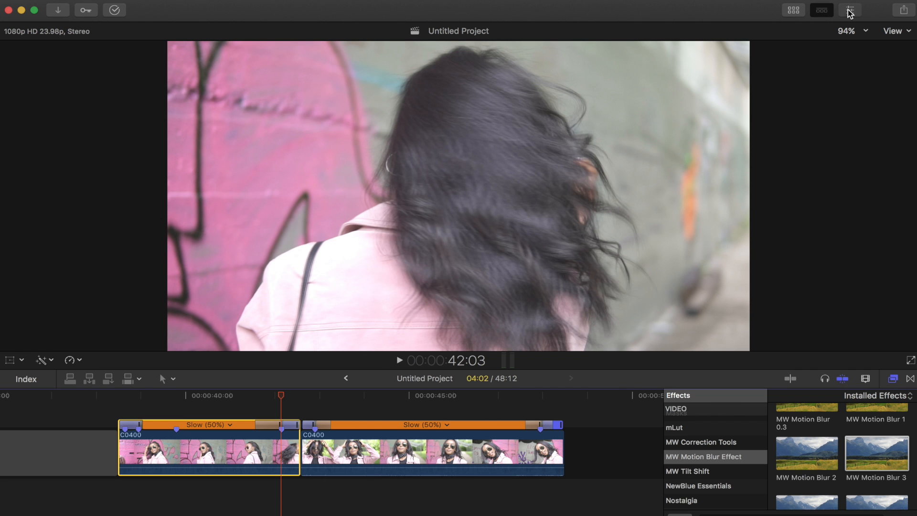
pyautogui.click(848, 10)
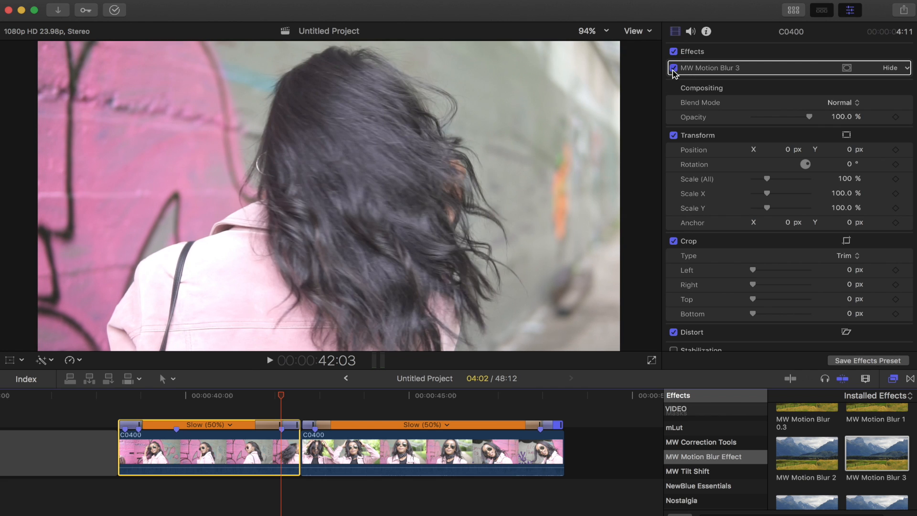
pyautogui.click(673, 68)
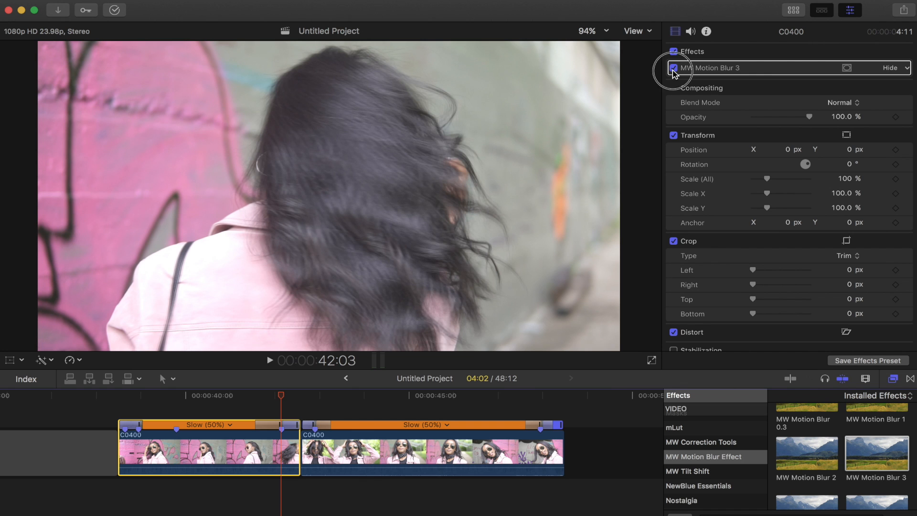